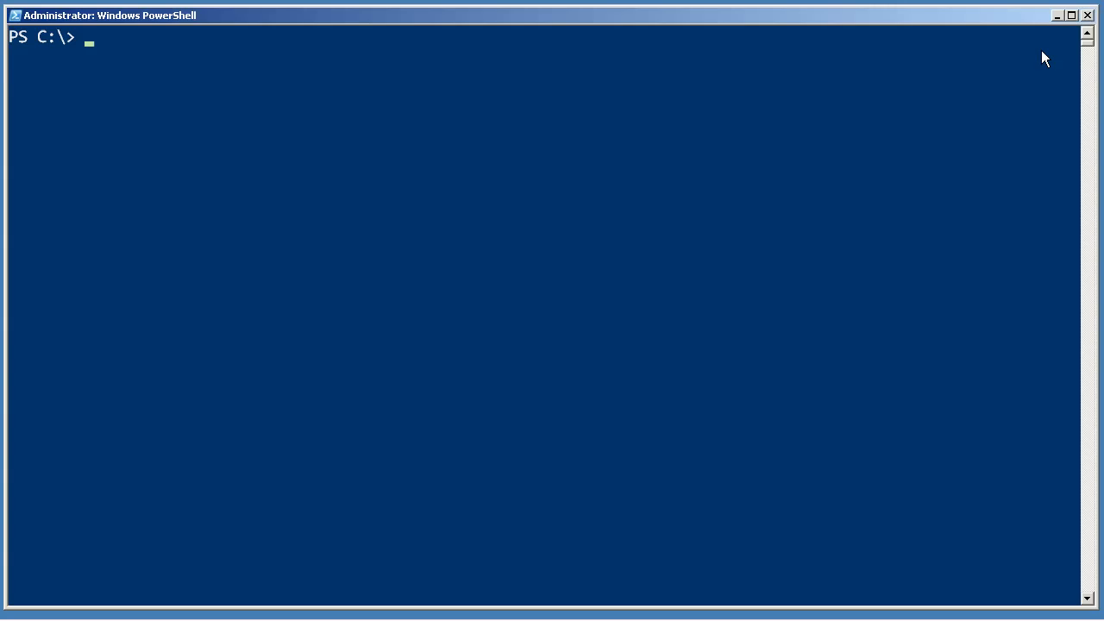
Close the PowerShell console window to return to the desktop
{"action": "left_click", "coordinate": [1086, 15]}
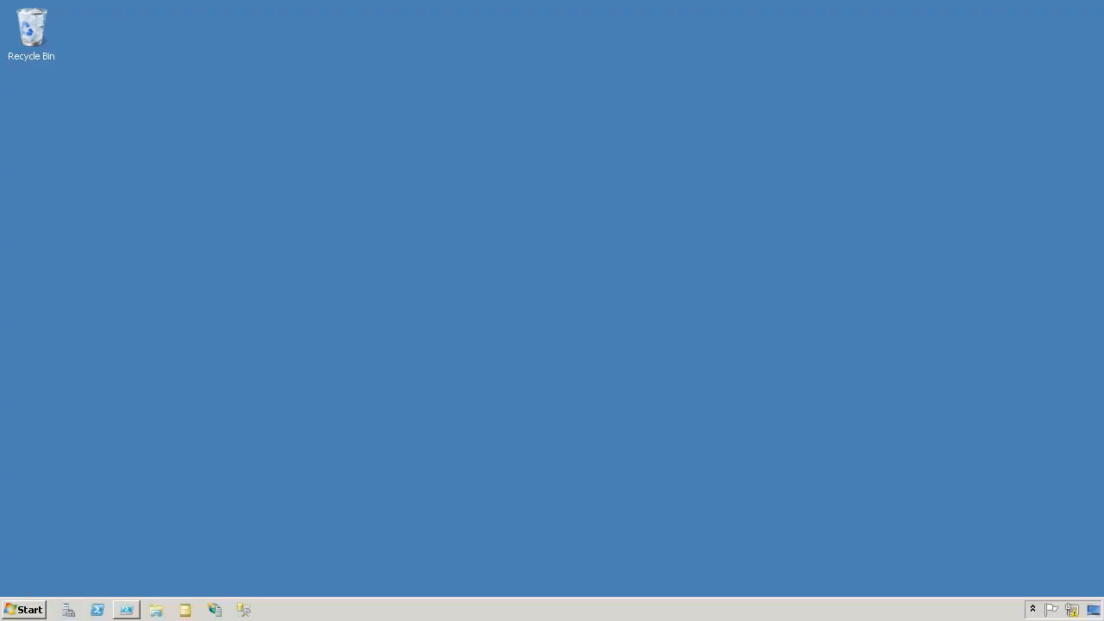
Create Documents\WindowsPowerShell containing a new empty text file named profile.ps1
{"action": "left_click", "coordinate": [156, 610]}
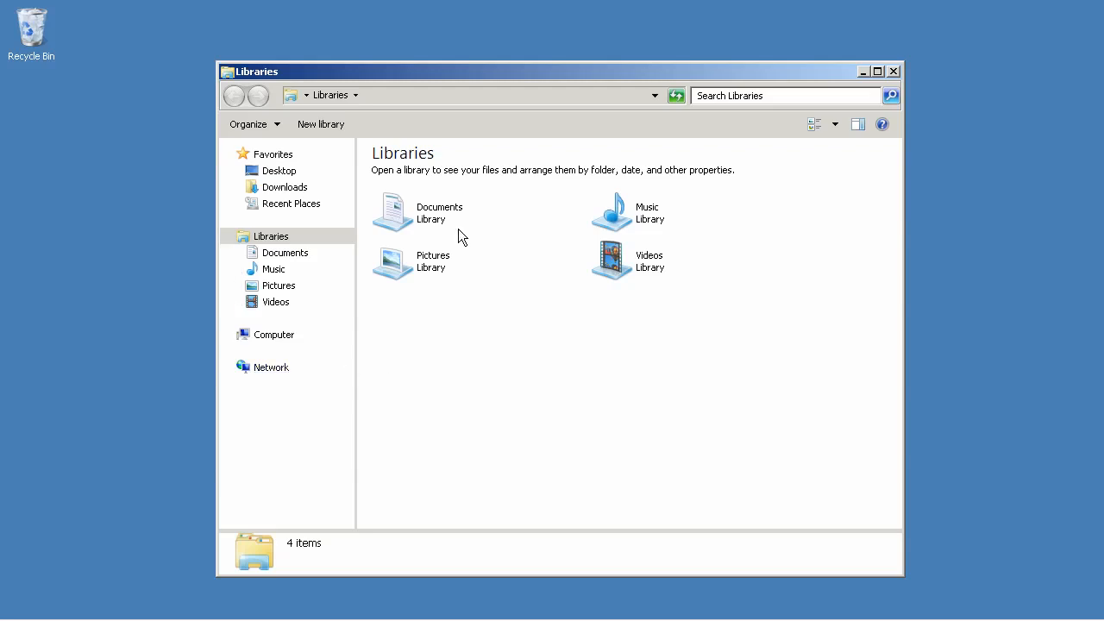
{"action": "double_click", "coordinate": [439, 212]}
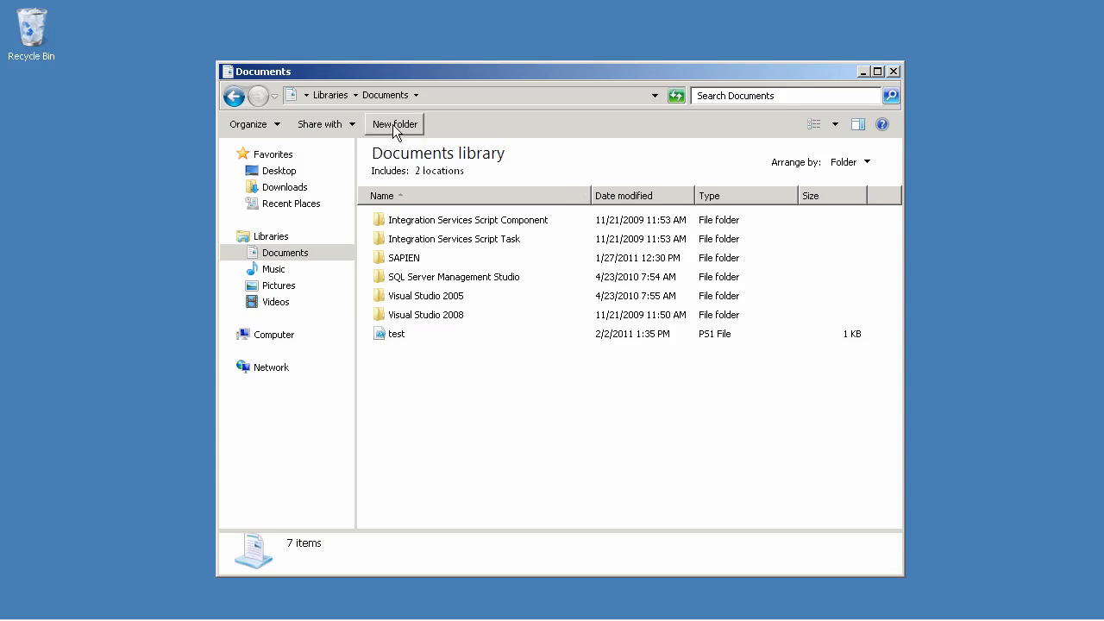
{"action": "left_click", "coordinate": [395, 124]}
{"action": "type", "text": "WindowsPowerShell"}
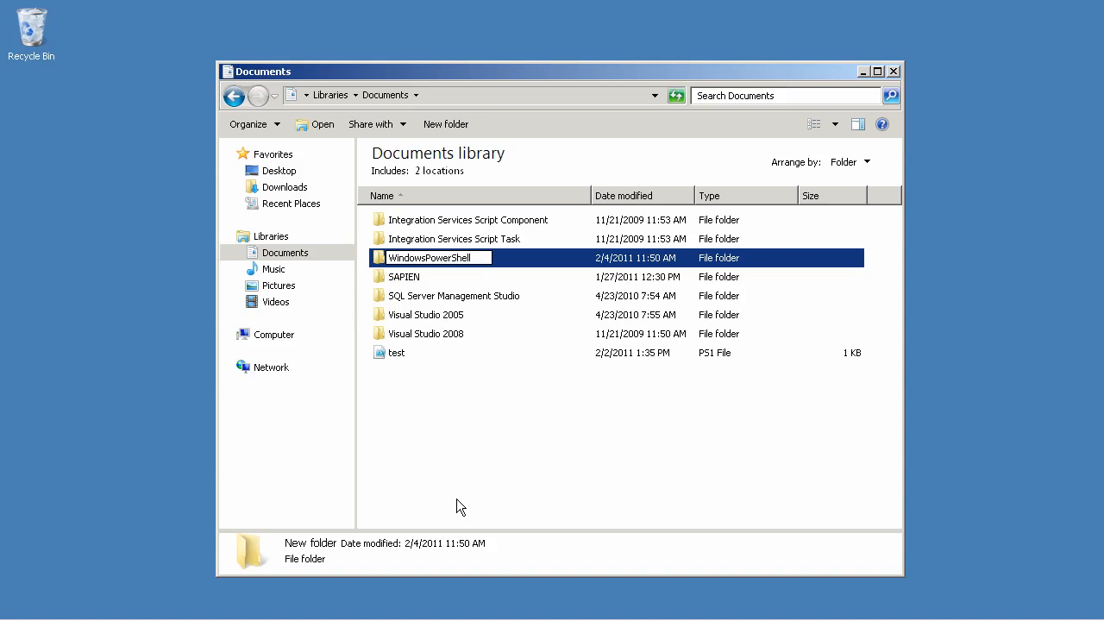
{"action": "double_click", "coordinate": [439, 257]}
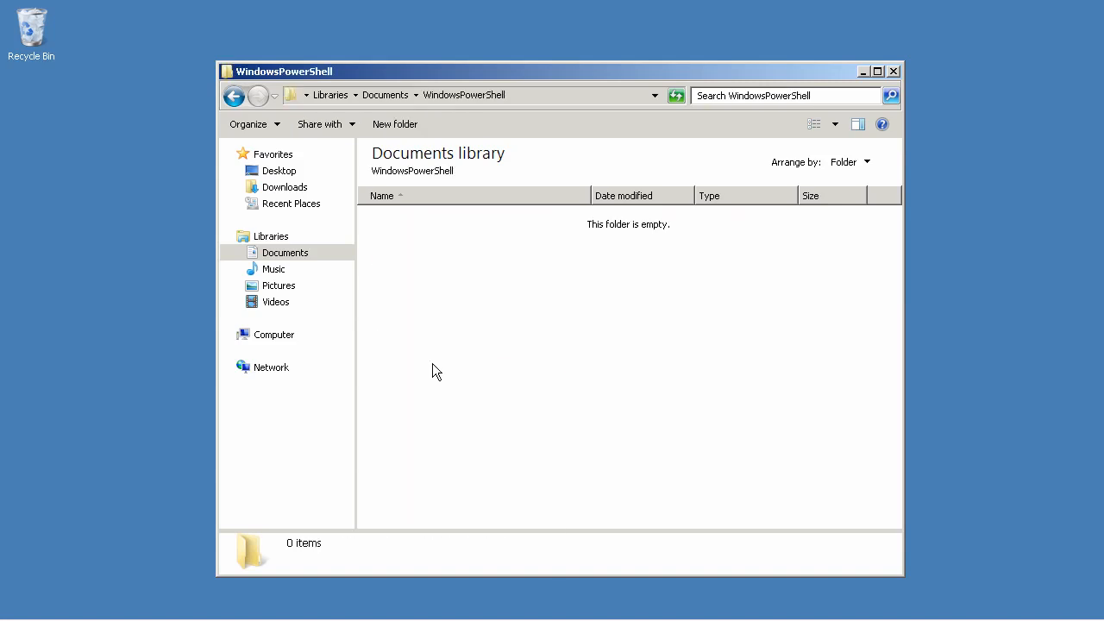
{"action": "right_click", "coordinate": [435, 371]}
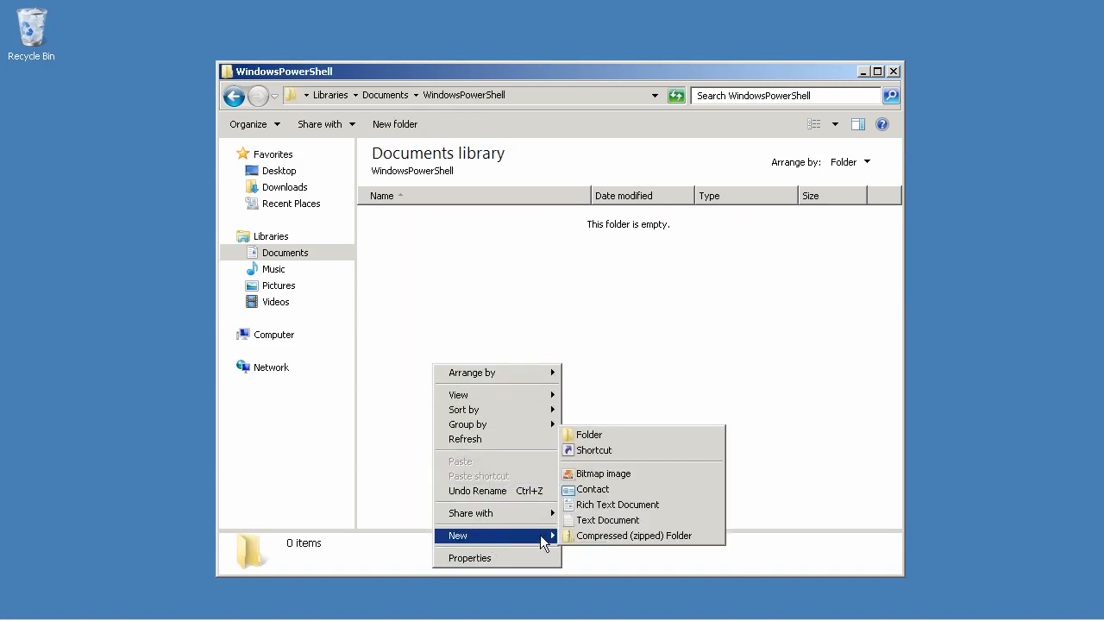
{"action": "left_click", "coordinate": [608, 520]}
{"action": "type", "text": "profile.ps1"}
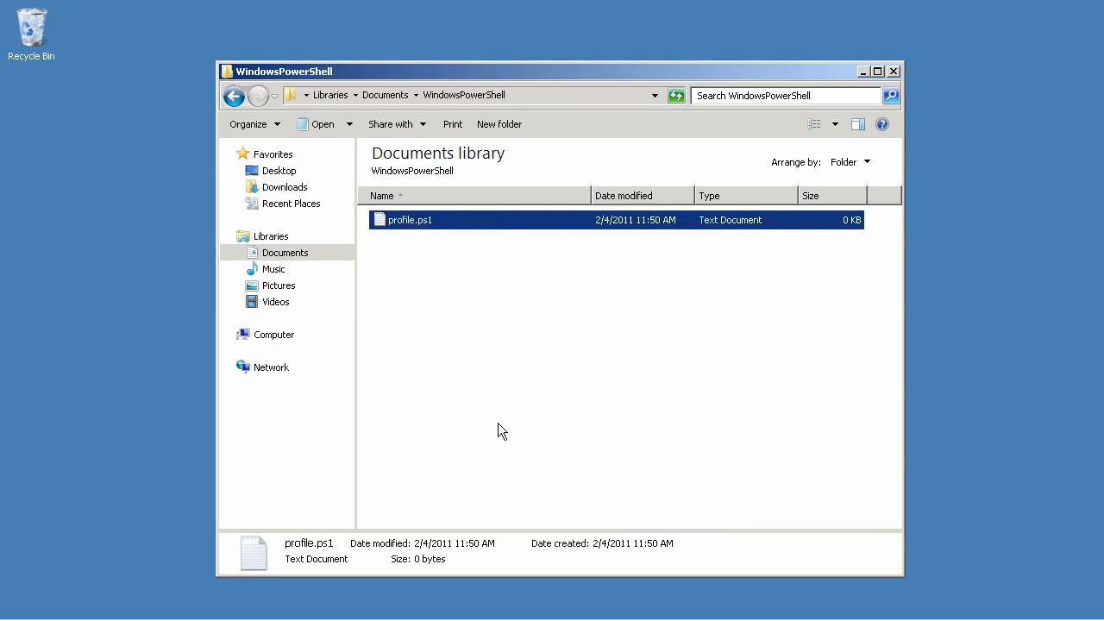
Show file extensions and rename profile.ps1.txt to profile.ps1, confirming the extension change
{"action": "key", "text": "alt"}
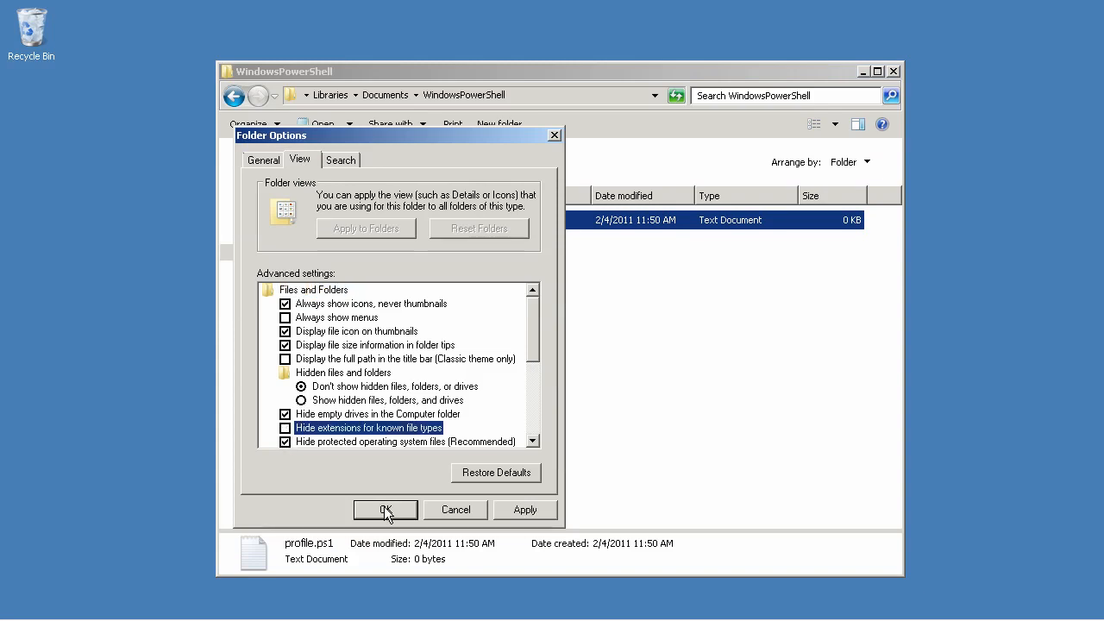
{"action": "left_click", "coordinate": [385, 509]}
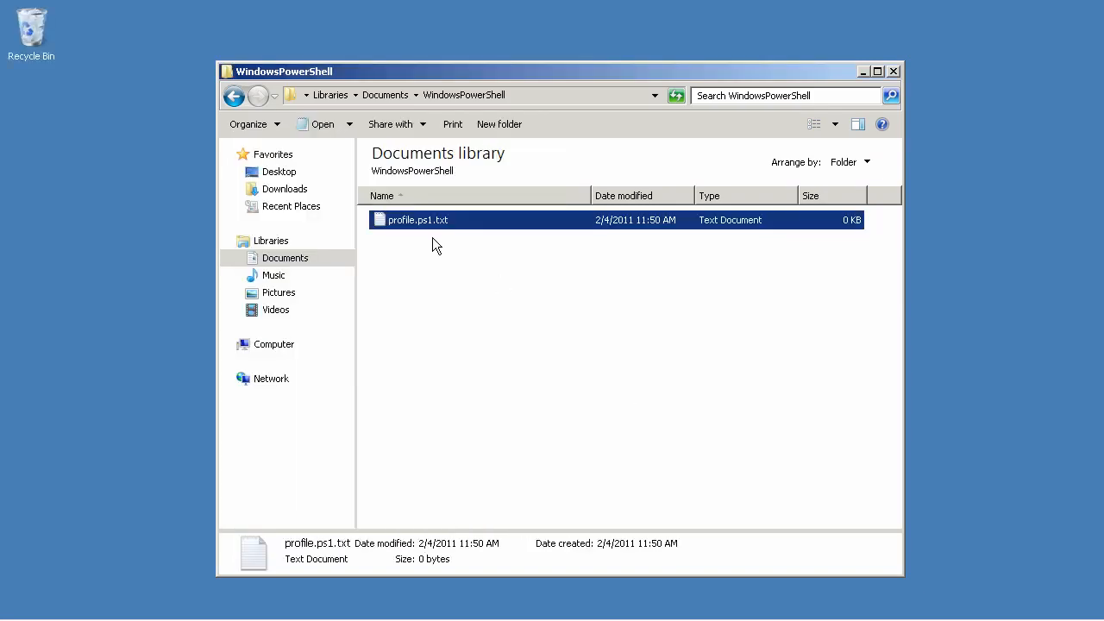
{"action": "left_click", "coordinate": [419, 219]}
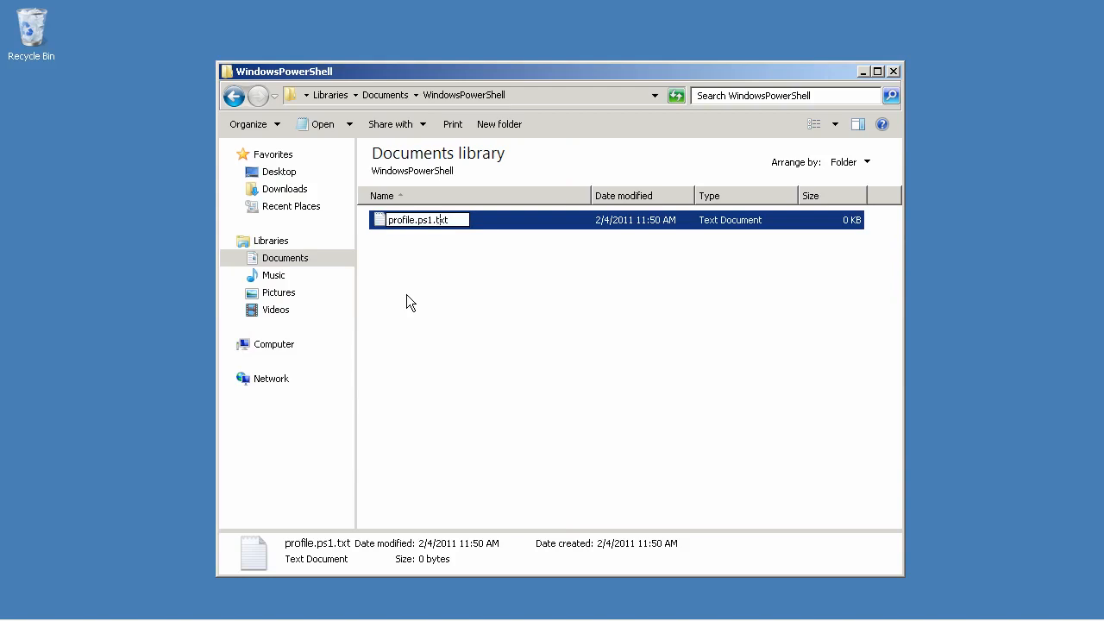
{"action": "key", "text": "Enter"}
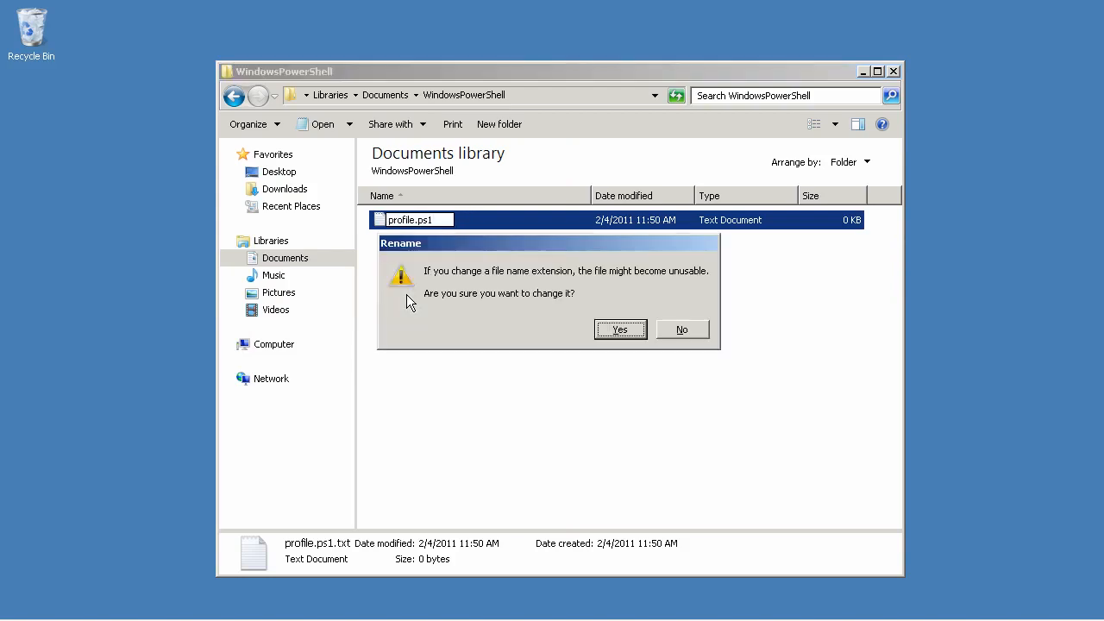
{"action": "left_click", "coordinate": [619, 329]}
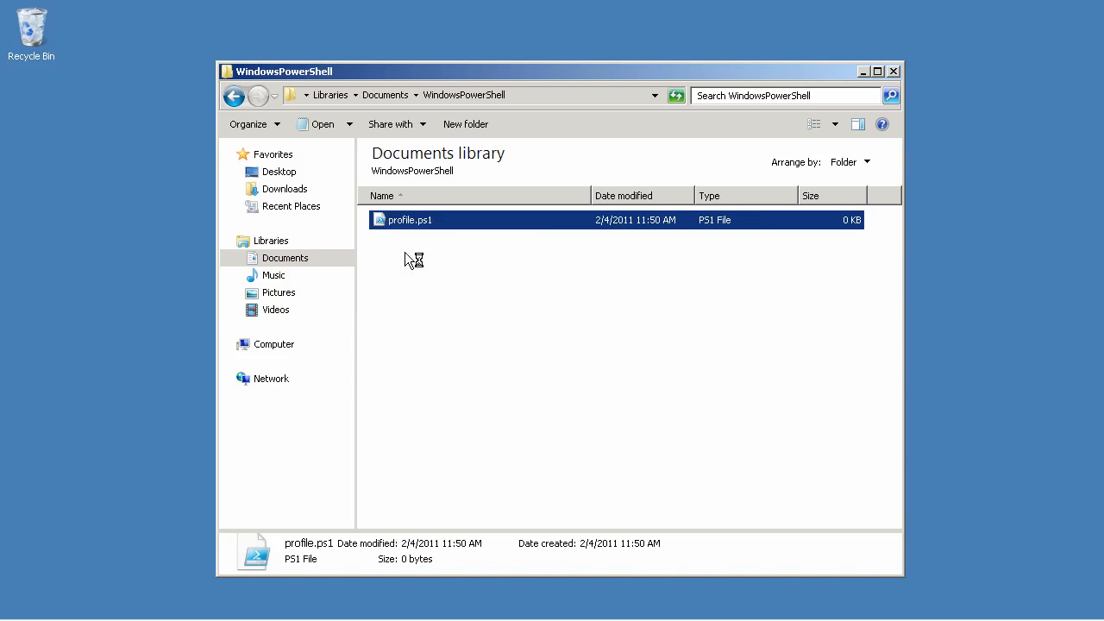
Open profile.ps1 in ISE and write Import-Module ActiveDirectory and Add-PSSnapin sqlservercmdletsnapin100
{"action": "double_click", "coordinate": [410, 219]}
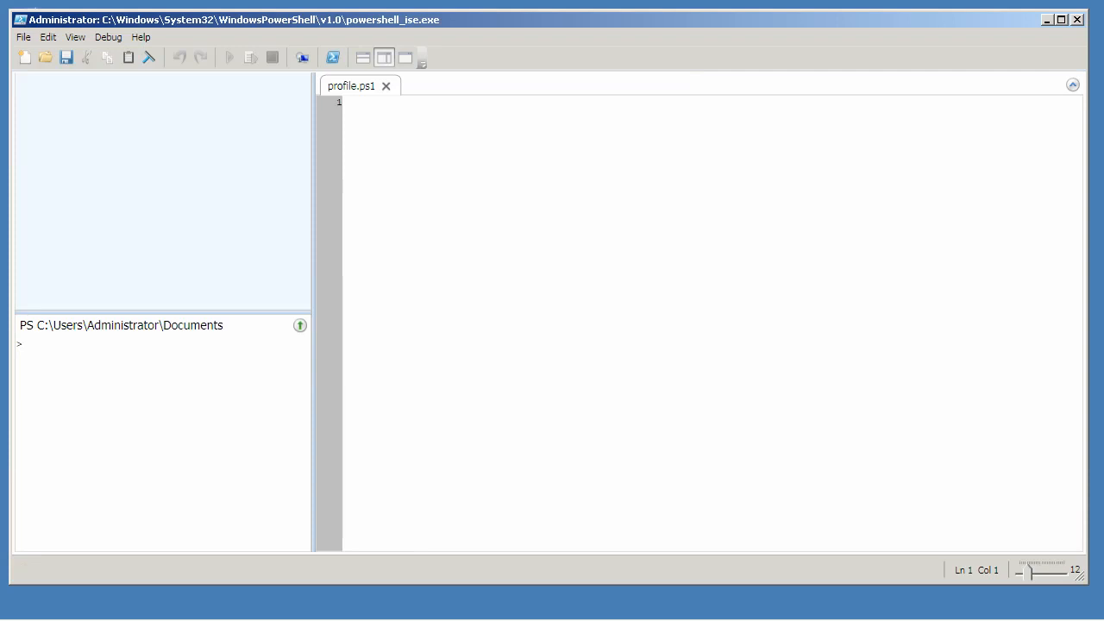
{"action": "left_click", "coordinate": [354, 101]}
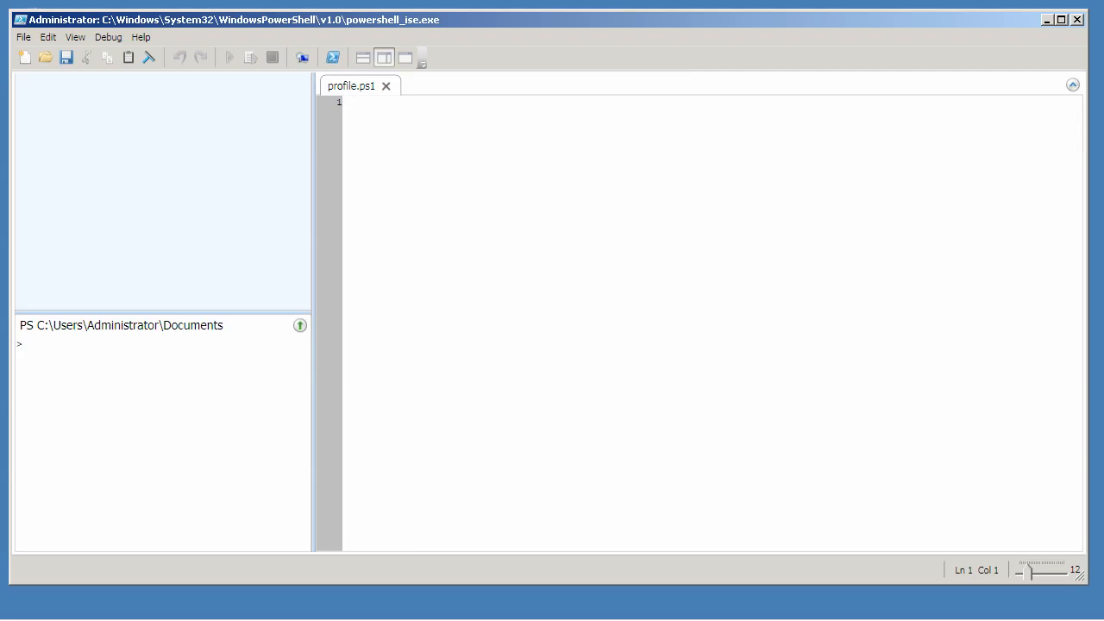
{"action": "type", "text": "Import-"}
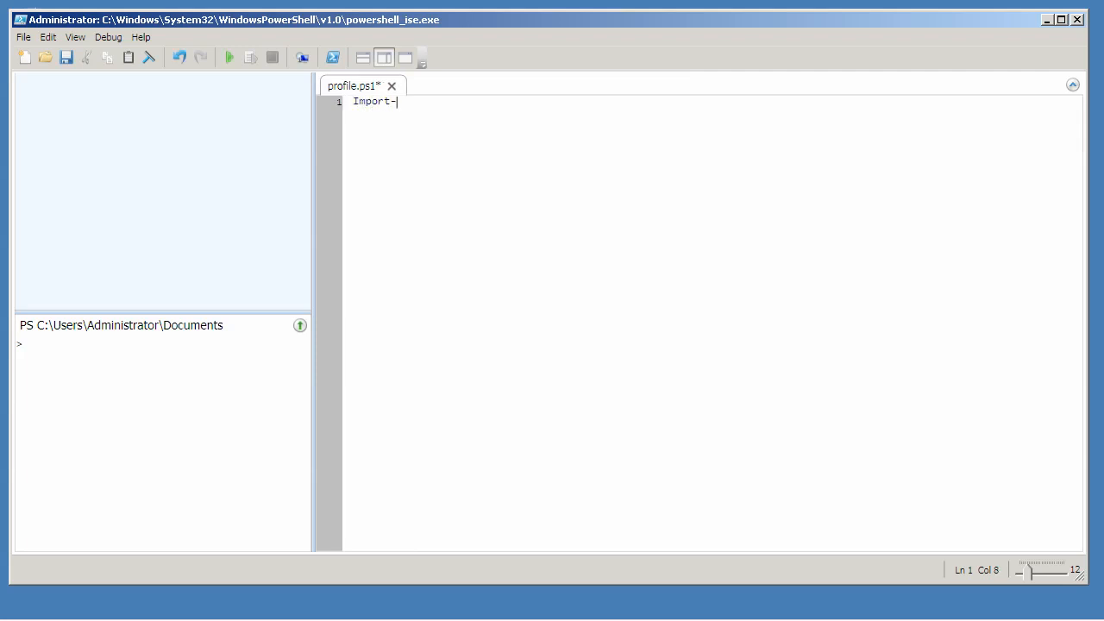
{"action": "type", "text": "Module ActiveDirectory"}
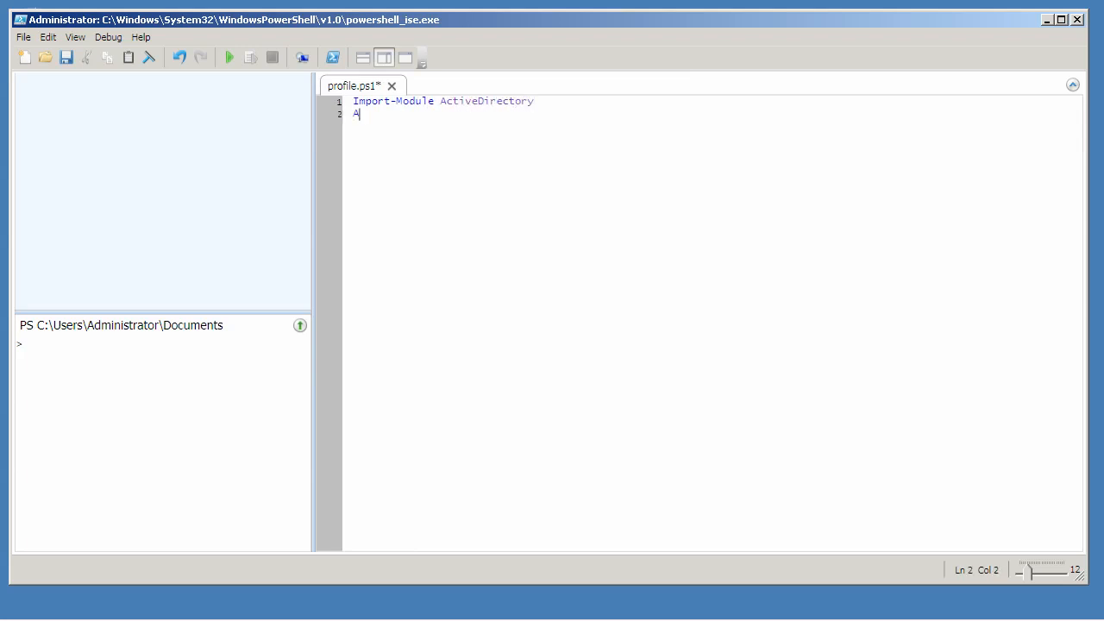
{"action": "type", "text": "dd-PSSnapin"}
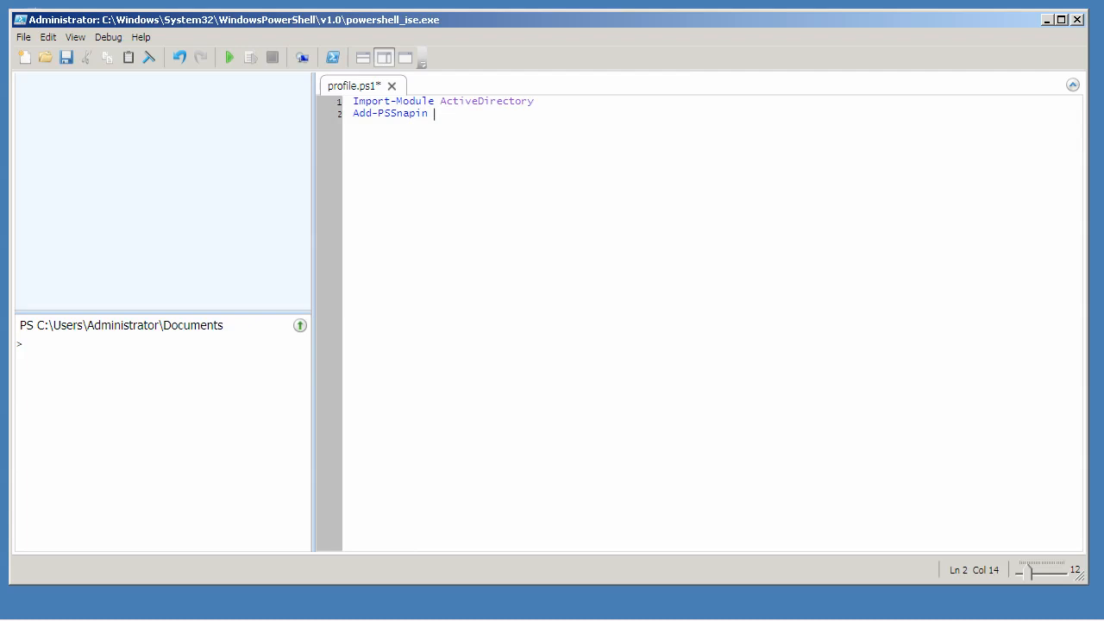
{"action": "type", "text": "sqlservercmdlets"}
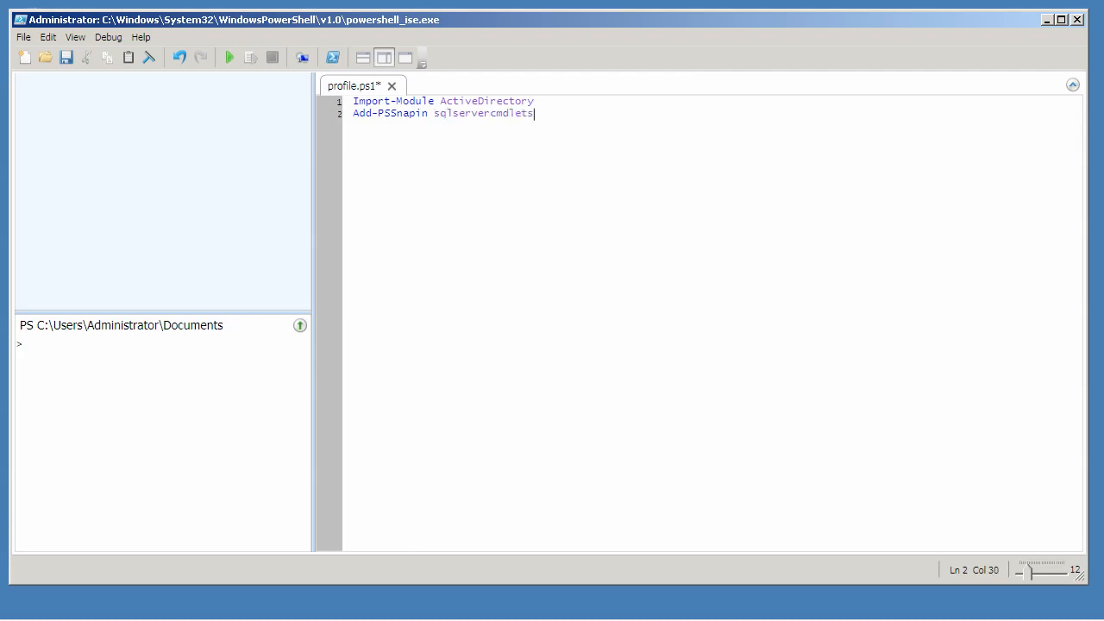
{"action": "type", "text": "snapin100"}
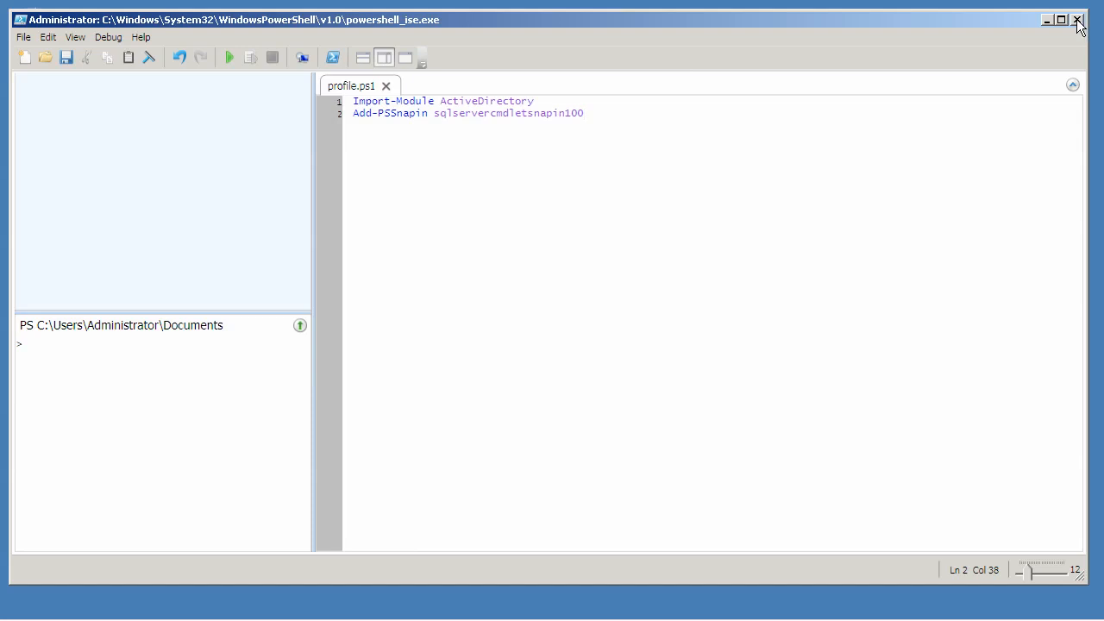
Close the PowerShell ISE window
{"action": "left_click", "coordinate": [1078, 19]}
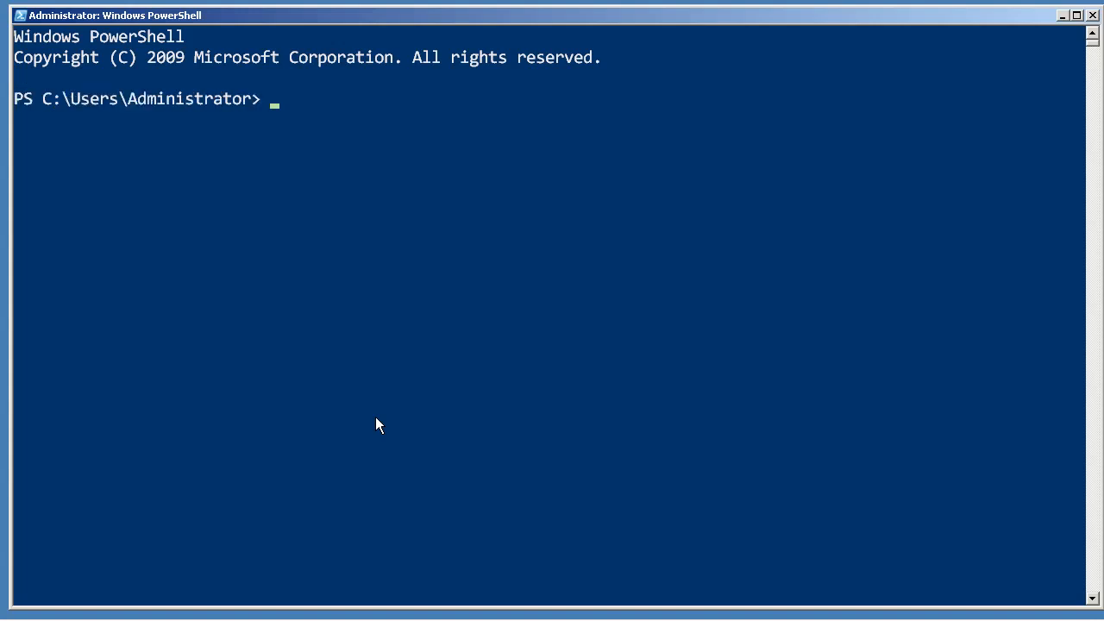
Run Set-ExecutionPolicy RemoteSigned and confirm with y
{"action": "type", "text": "Set-ExecutionPolicy remotesigned"}
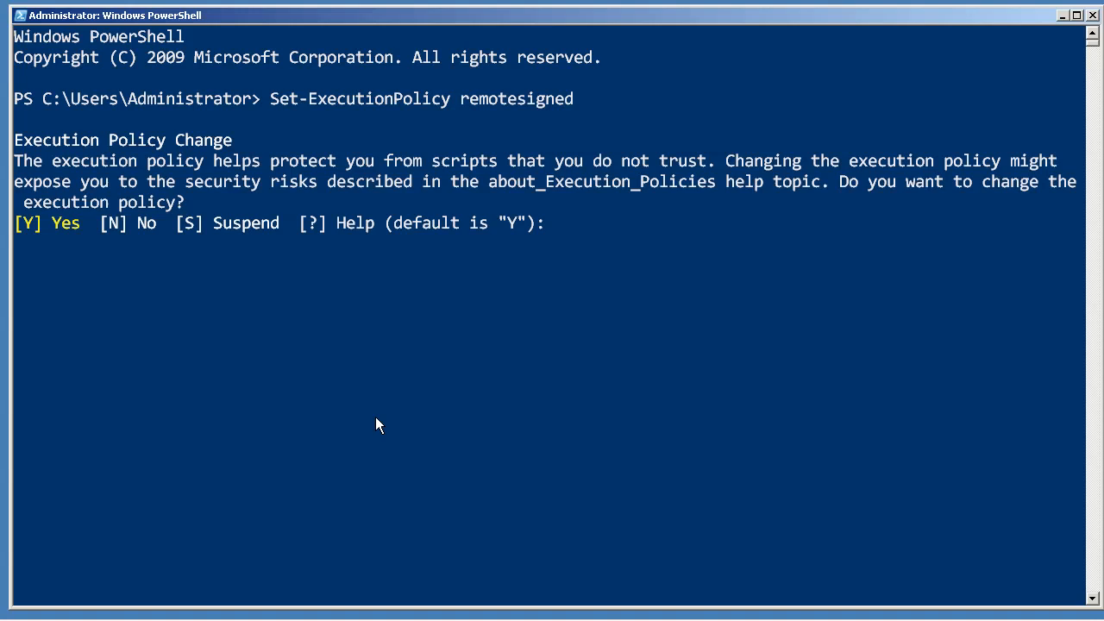
{"action": "type", "text": "y"}
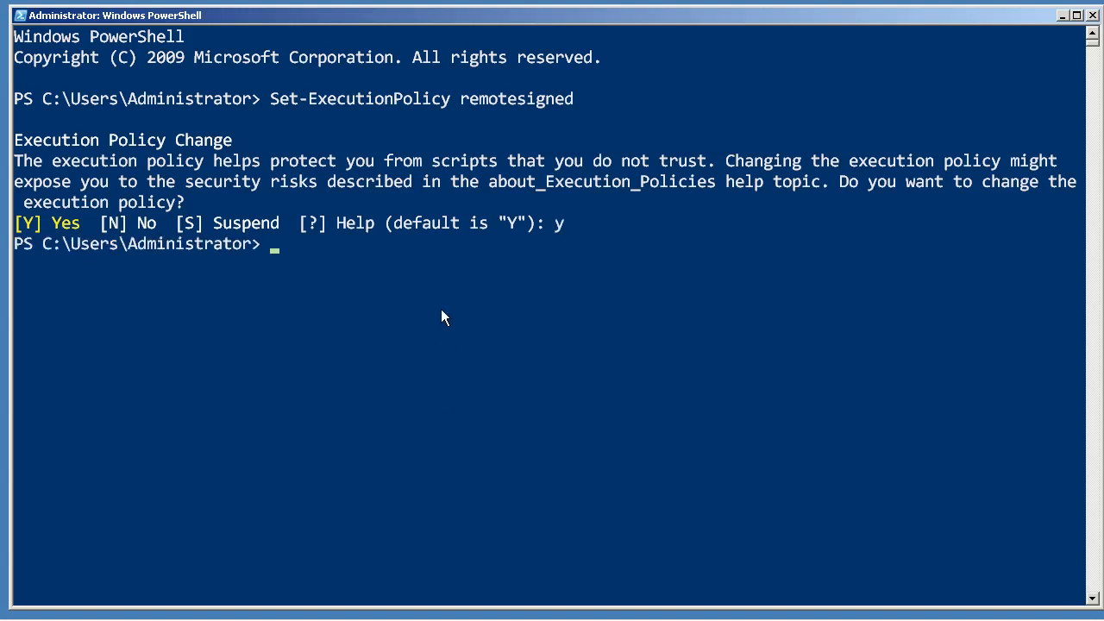
{"action": "mouse_move", "coordinate": [102, 66]}
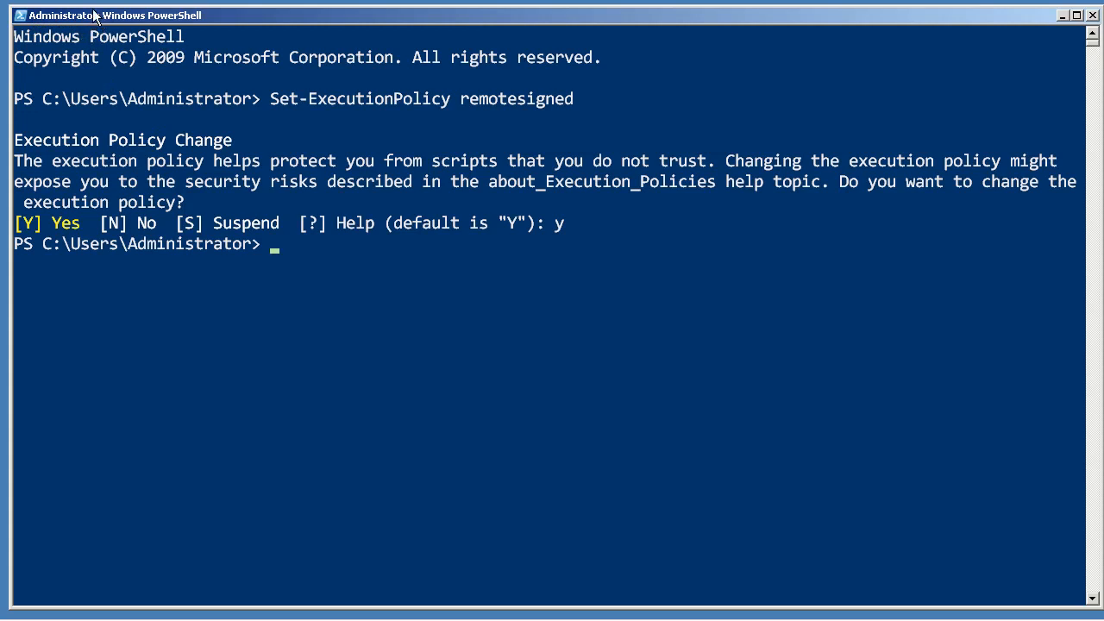
{"action": "mouse_move", "coordinate": [28, 26]}
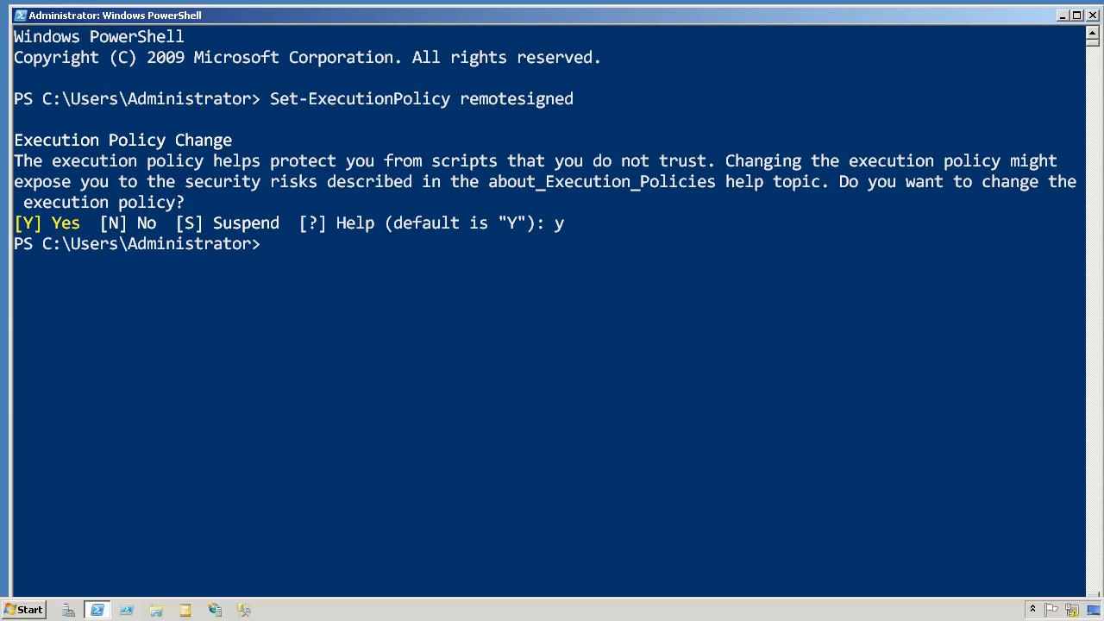
Browse the taskbar tasks and Start > All Programs > Accessories > Windows PowerShell shortcuts
{"action": "right_click", "coordinate": [97, 610]}
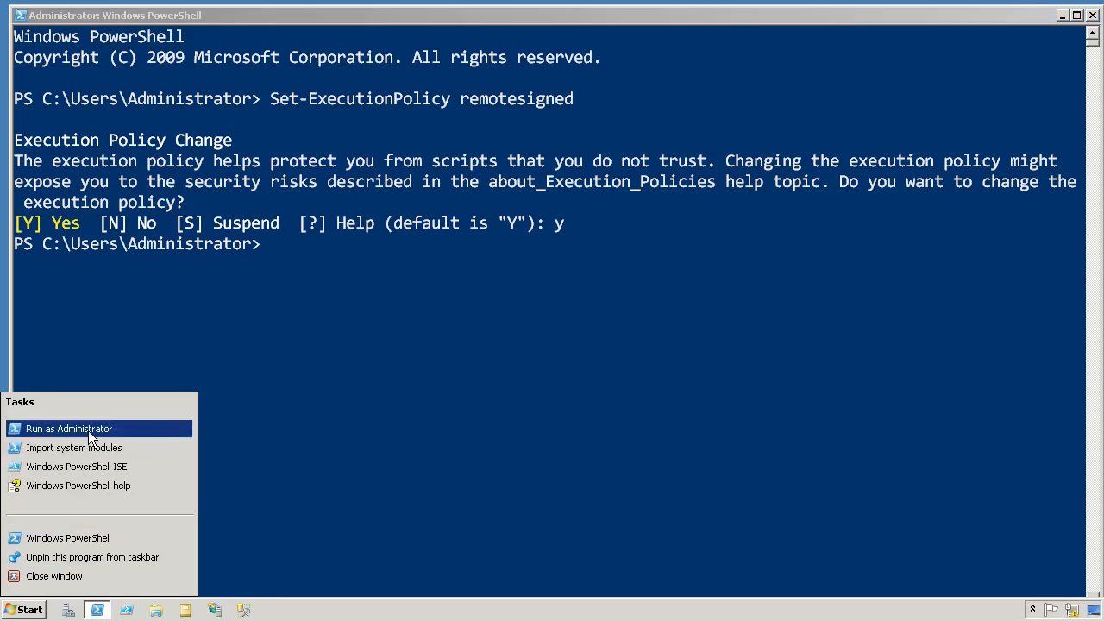
{"action": "mouse_move", "coordinate": [118, 433]}
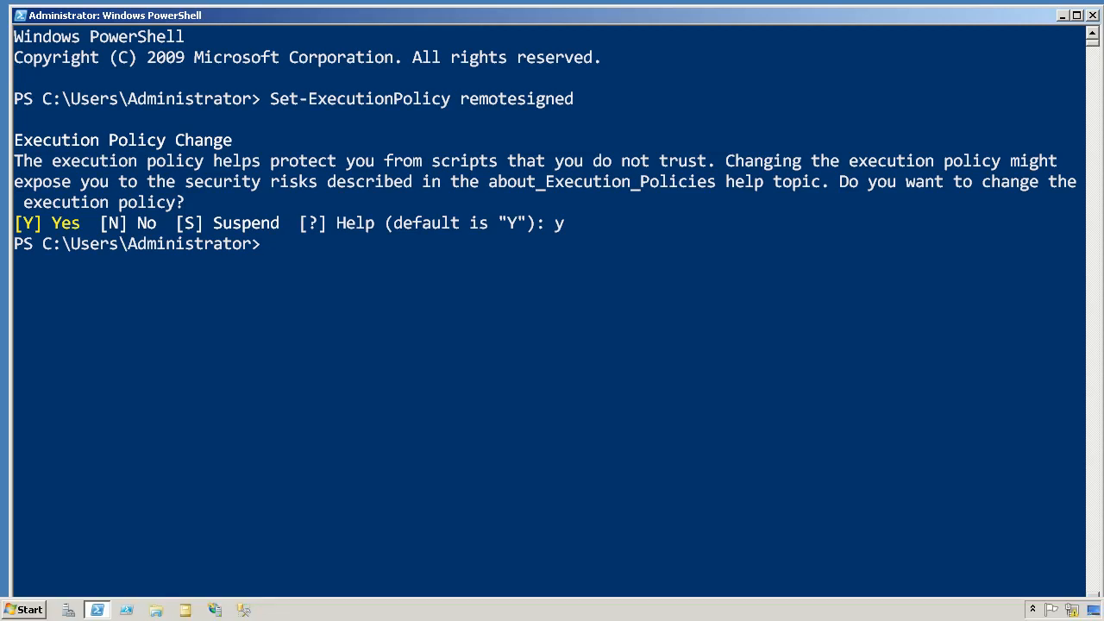
{"action": "left_click", "coordinate": [24, 610]}
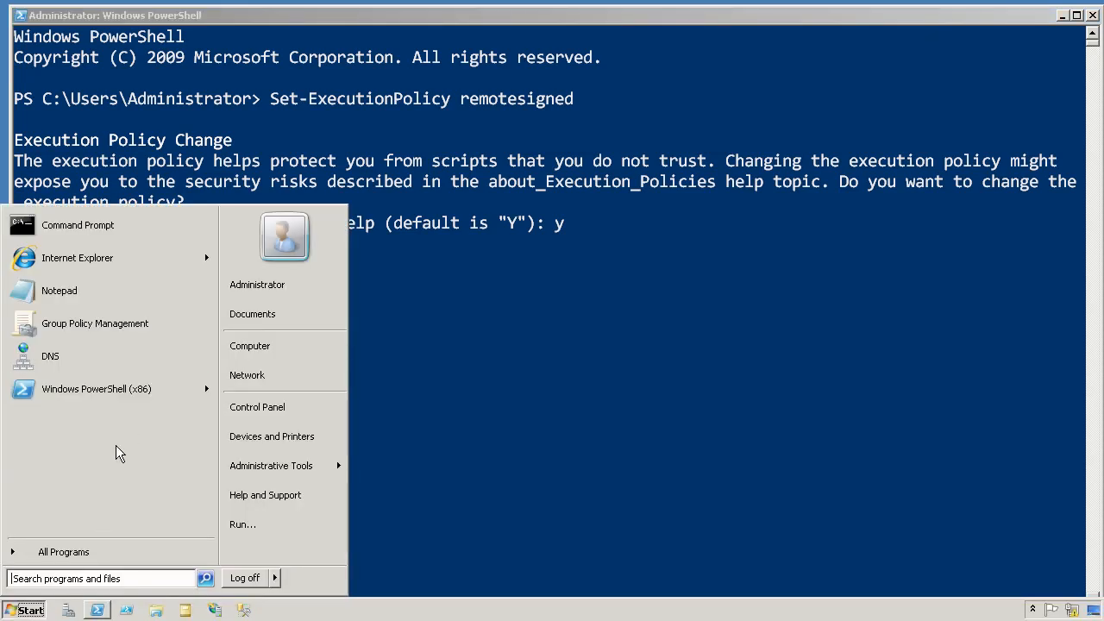
{"action": "left_click", "coordinate": [63, 552]}
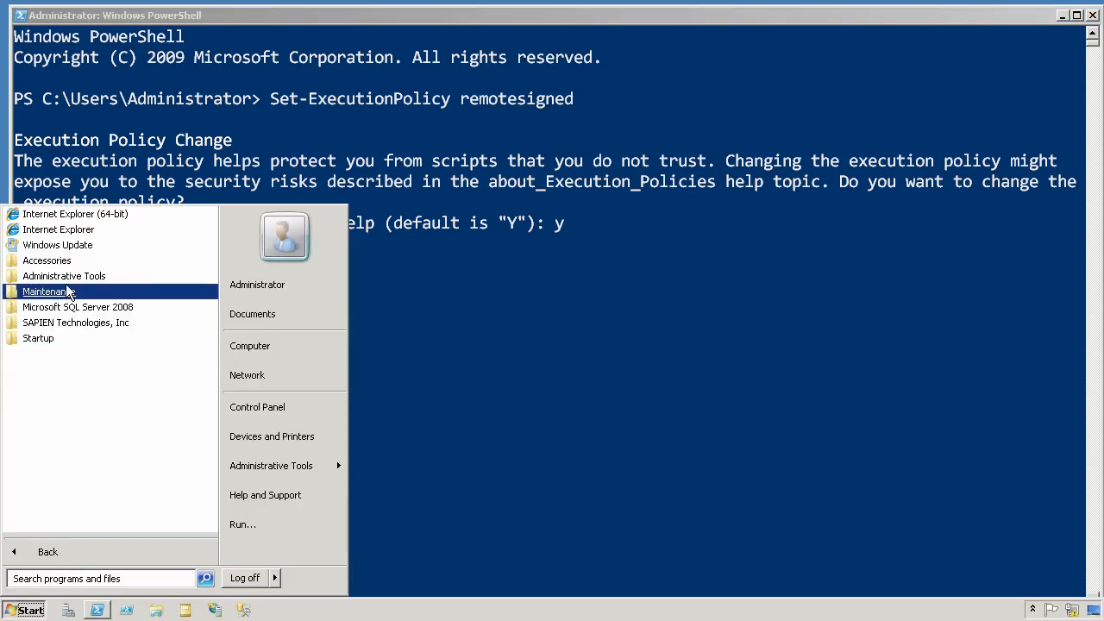
{"action": "left_click", "coordinate": [47, 260]}
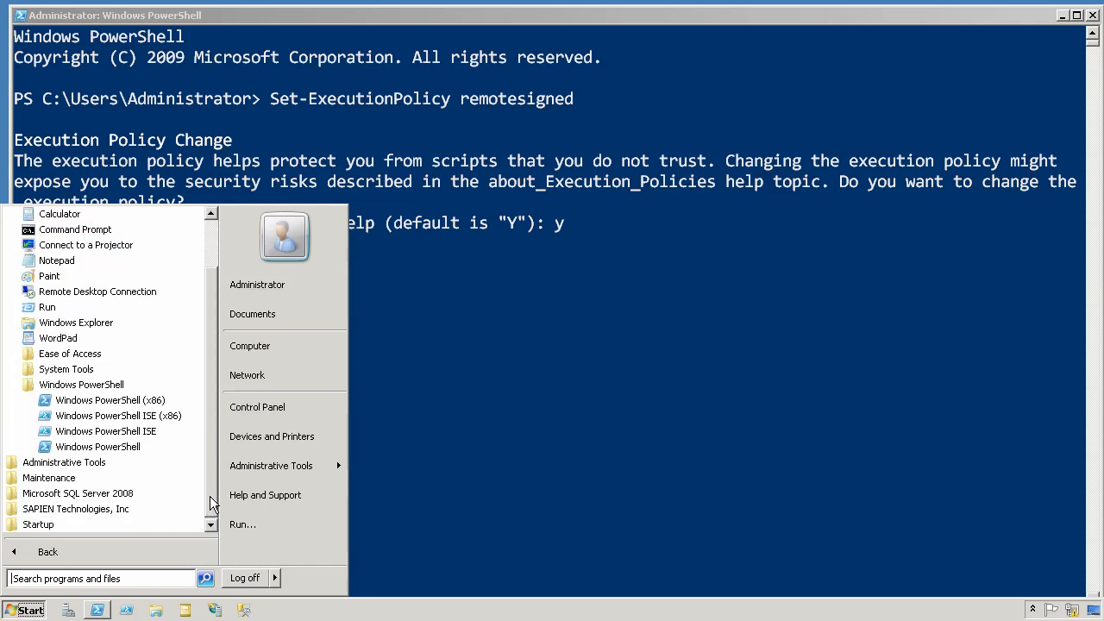
{"action": "mouse_move", "coordinate": [105, 431]}
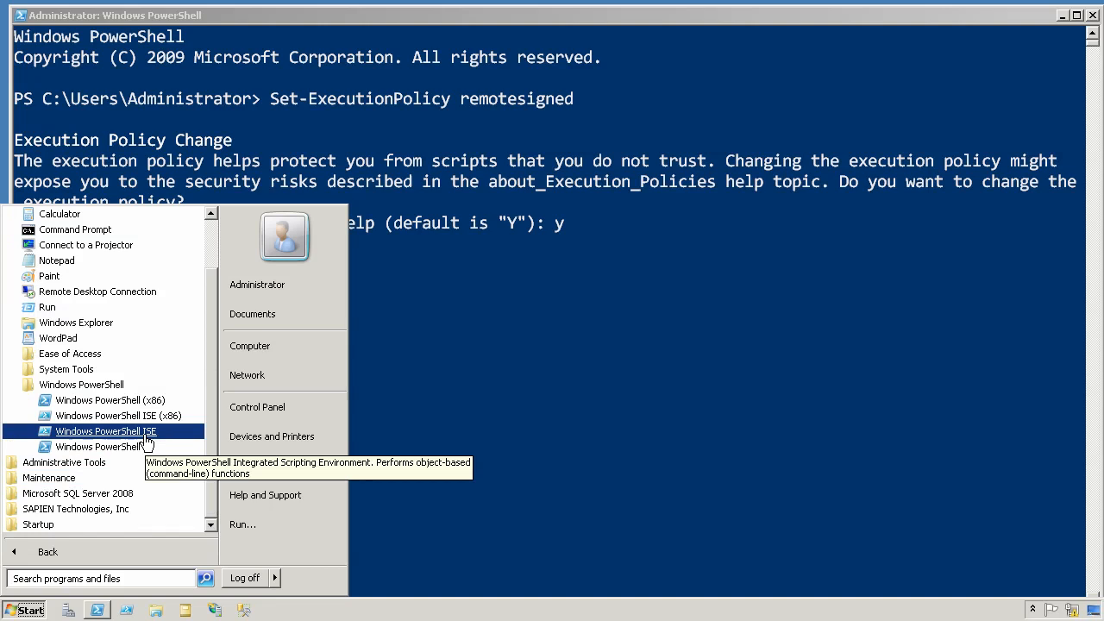
{"action": "mouse_move", "coordinate": [118, 415]}
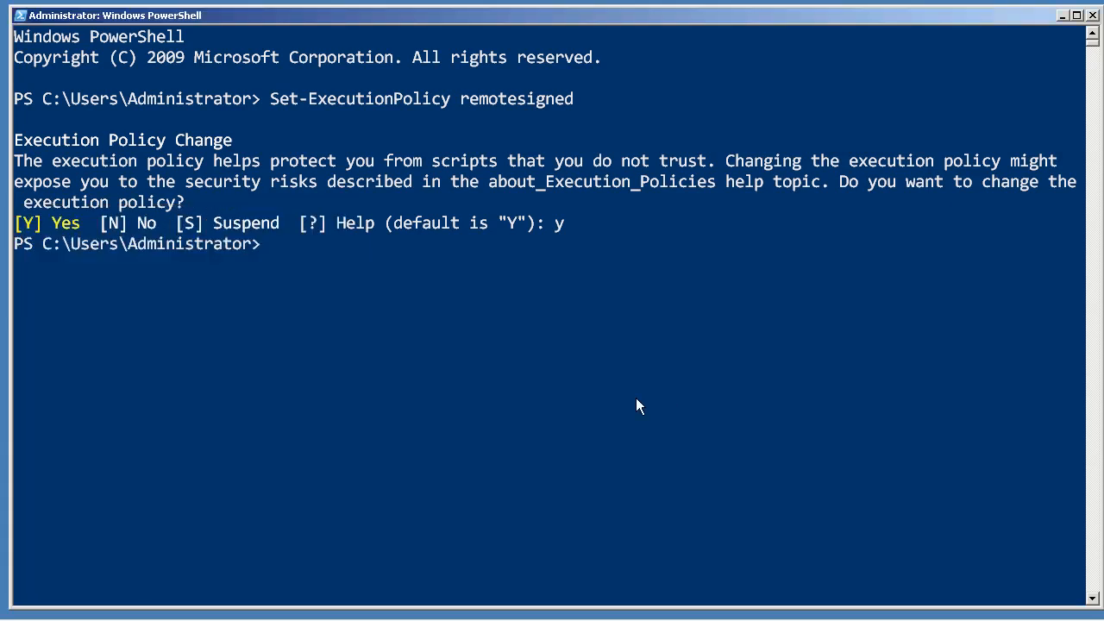
Change to C:\ and run get-module -ListAvailable
{"action": "type", "text": "cd \\"}
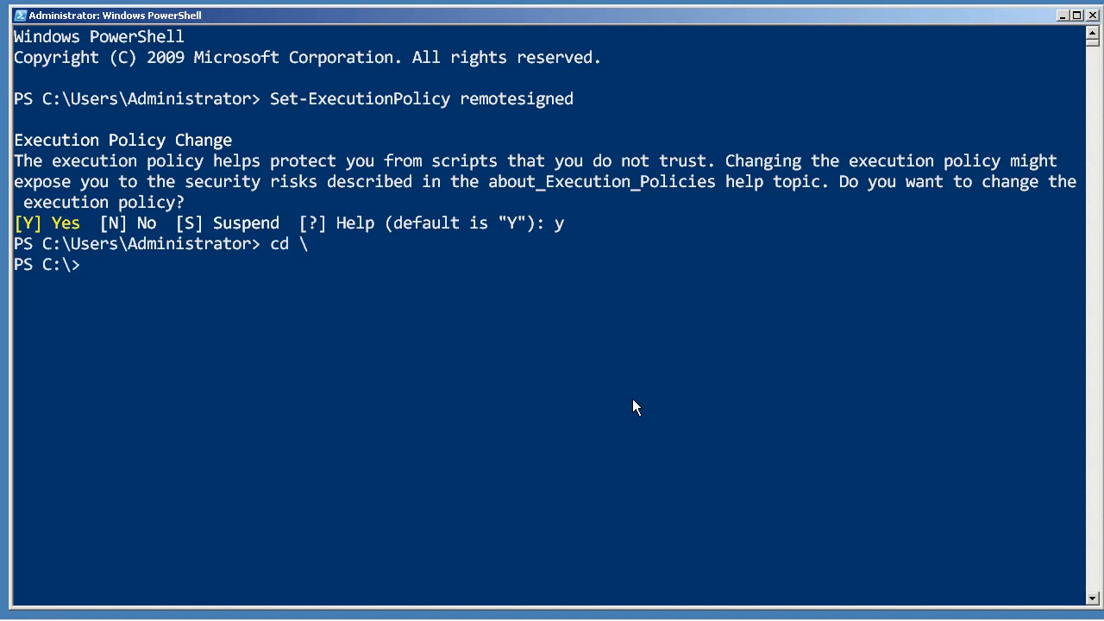
{"action": "type", "text": "get-module -ListAvailable"}
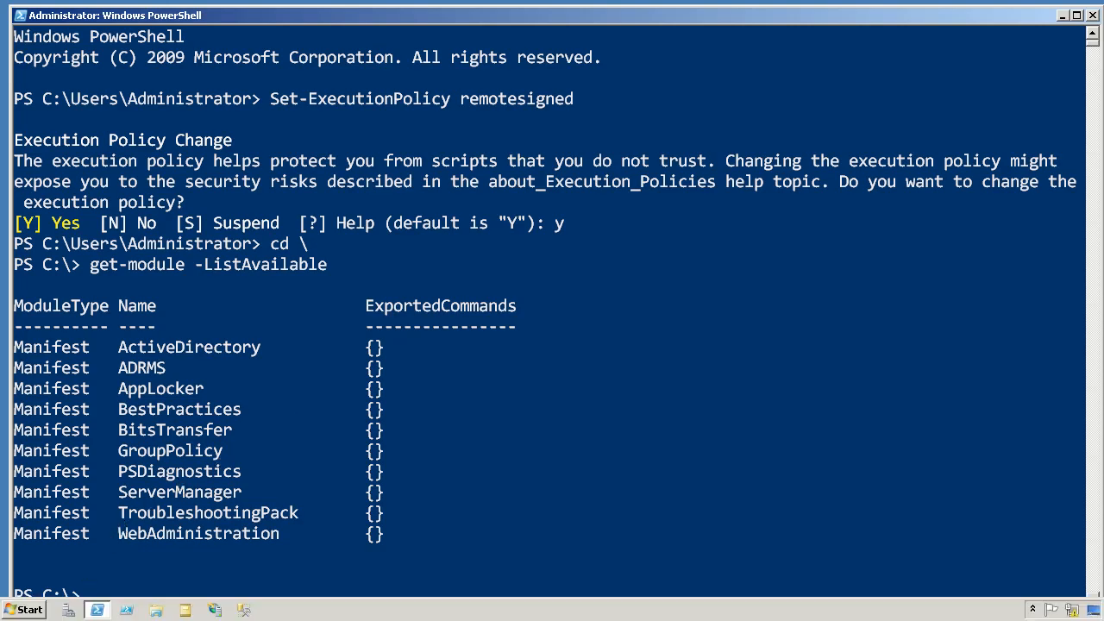
Launch Windows PowerShell (x86) from Start using Run as administrator
{"action": "left_click", "coordinate": [23, 610]}
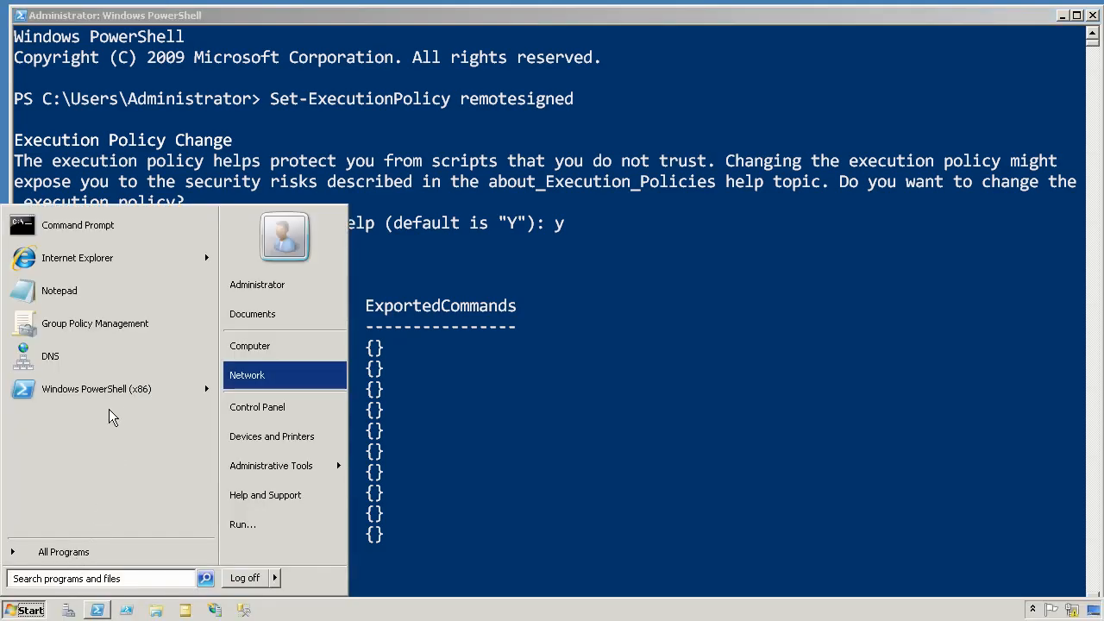
{"action": "right_click", "coordinate": [96, 388]}
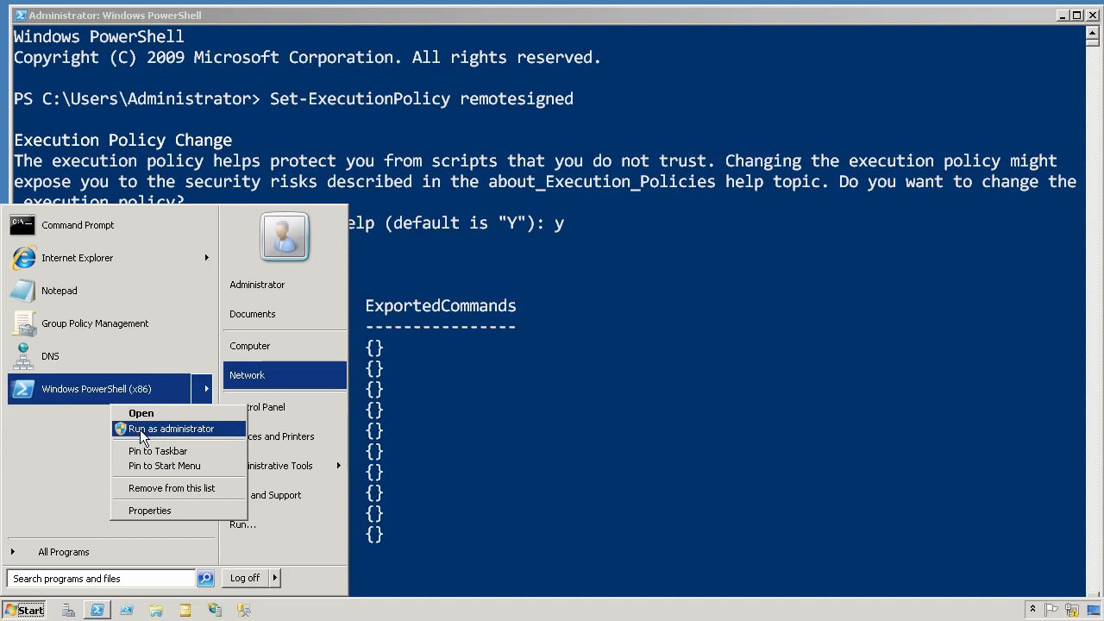
{"action": "left_click", "coordinate": [169, 428]}
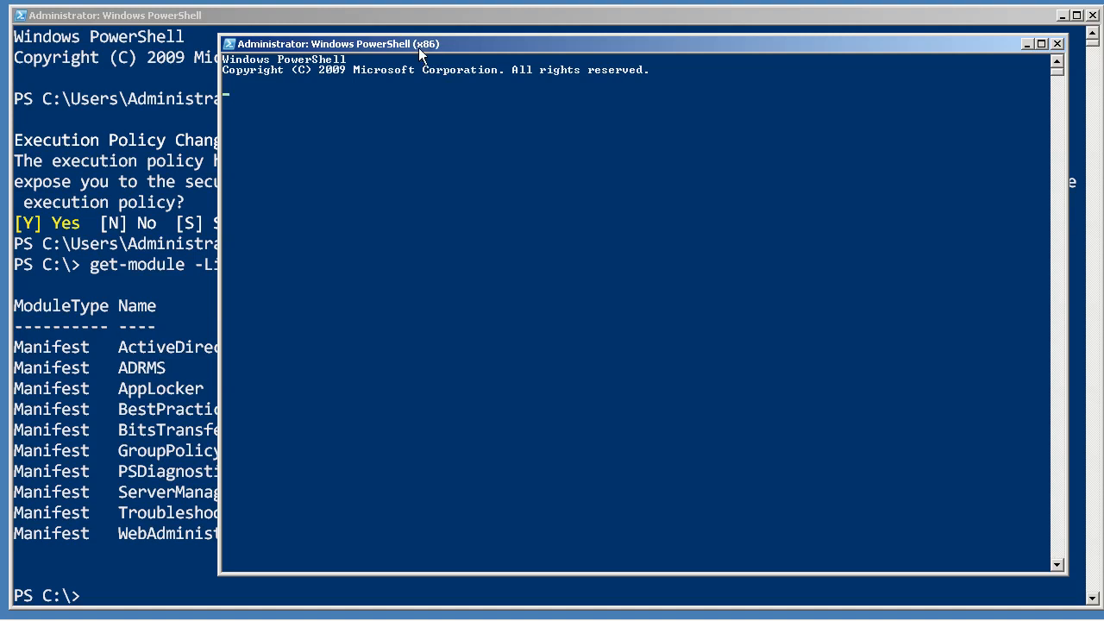
{"action": "mouse_move", "coordinate": [433, 162]}
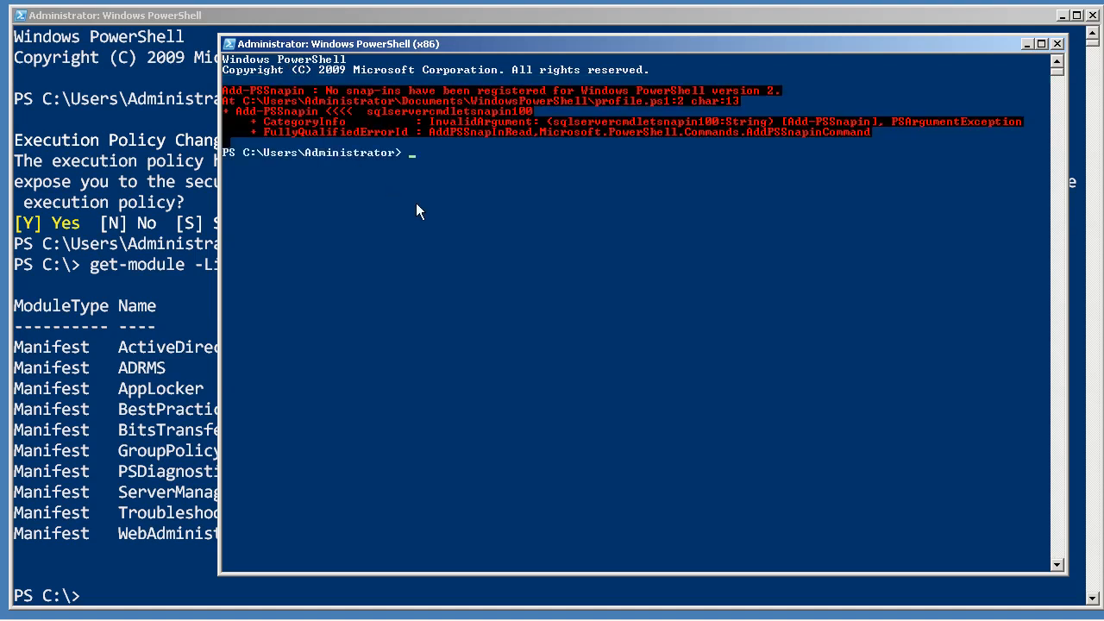
{"action": "mouse_move", "coordinate": [559, 121]}
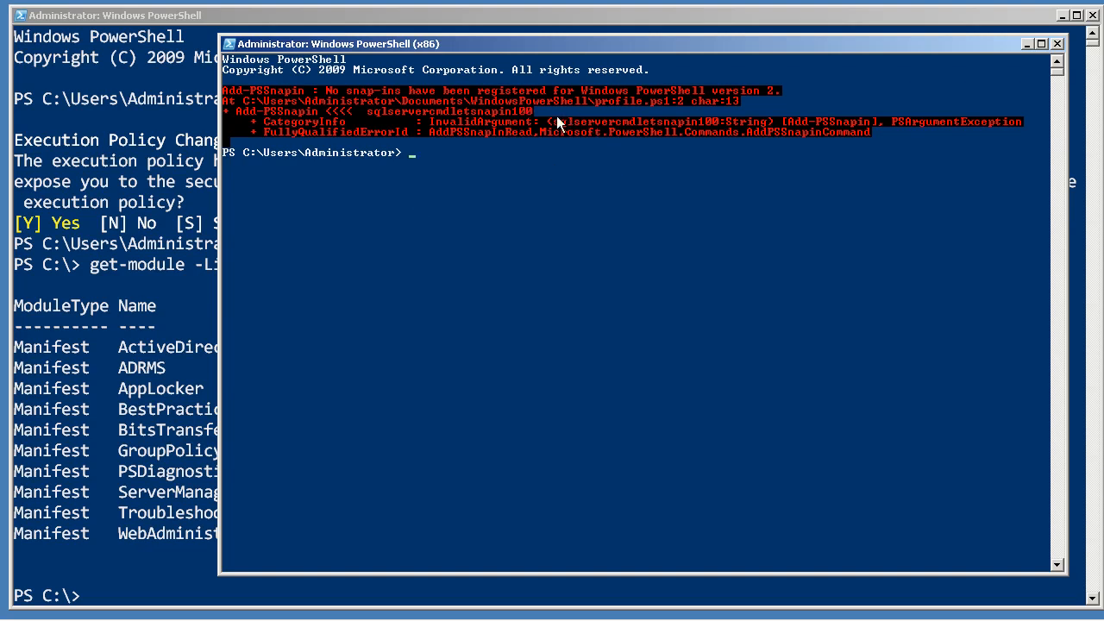
{"action": "mouse_move", "coordinate": [564, 205]}
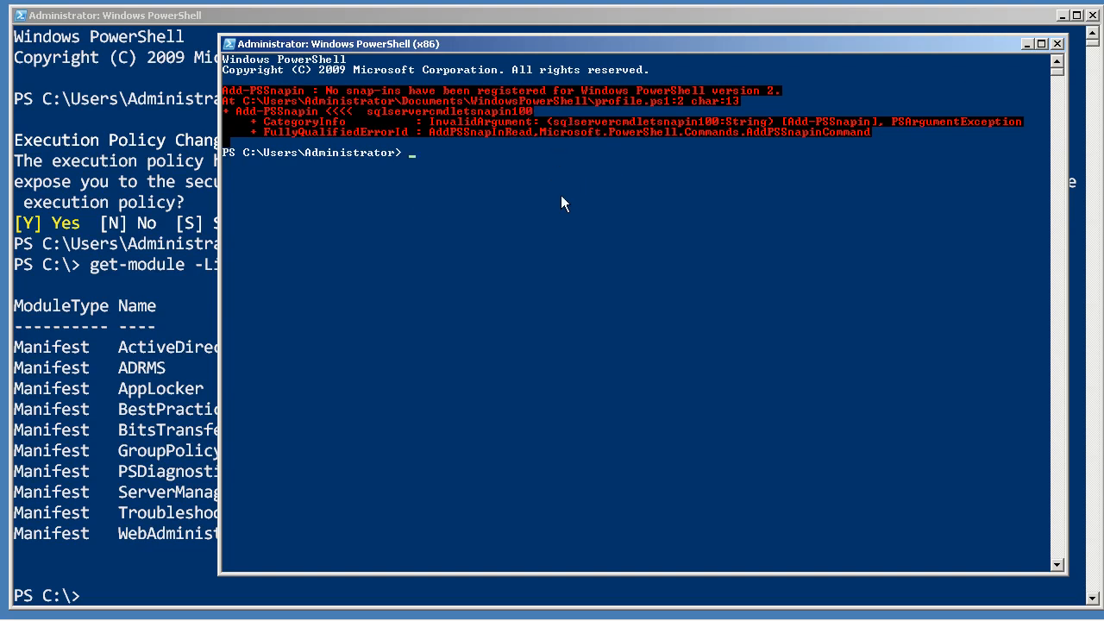
{"action": "mouse_move", "coordinate": [522, 102]}
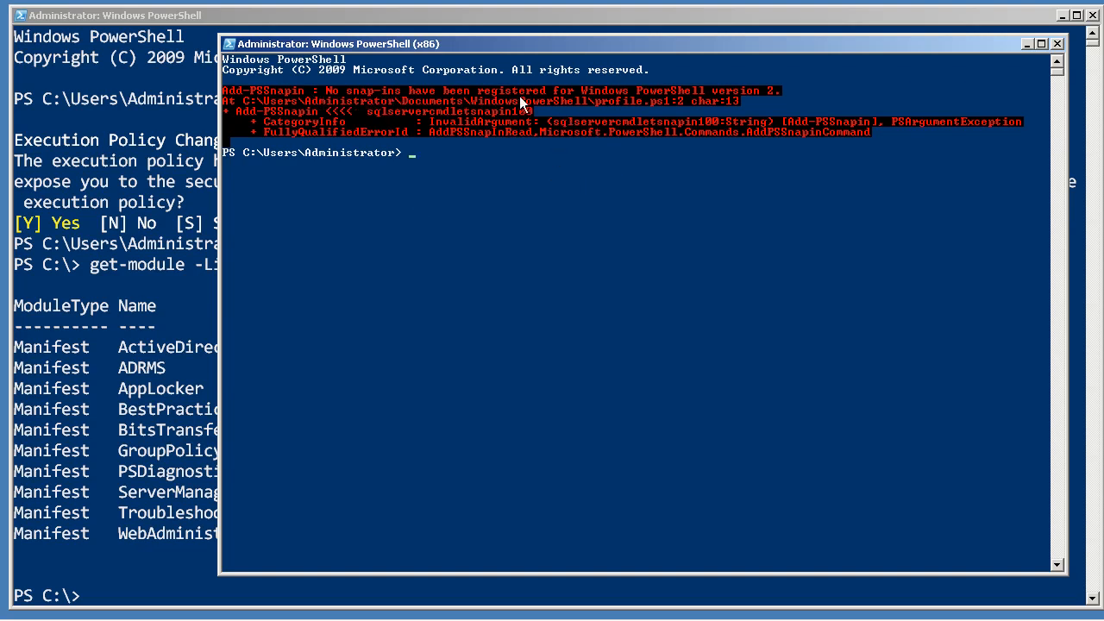
{"action": "mouse_move", "coordinate": [547, 280]}
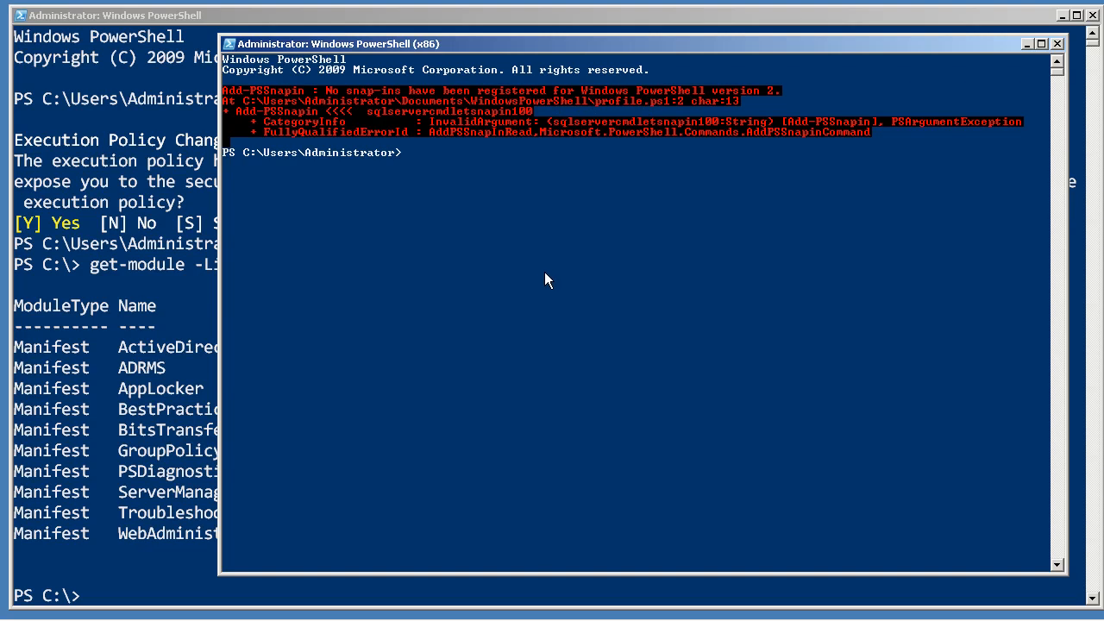
Run get-module -ListAvailable in the x86 console, listing six modules
{"action": "type", "text": "get-module -ListAvailable"}
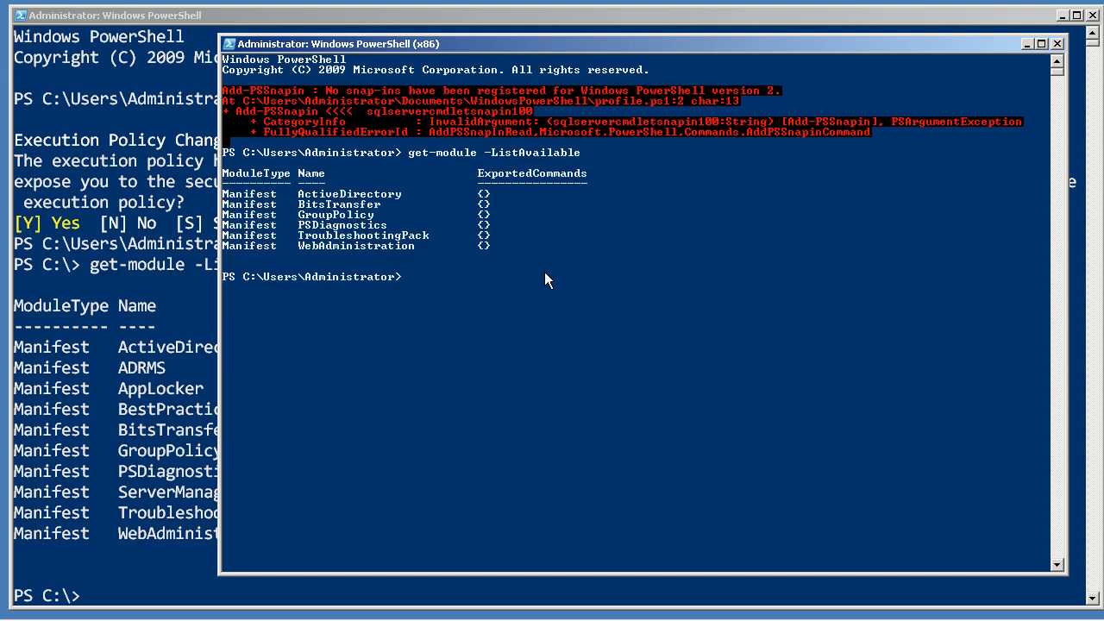
{"action": "mouse_move", "coordinate": [117, 462]}
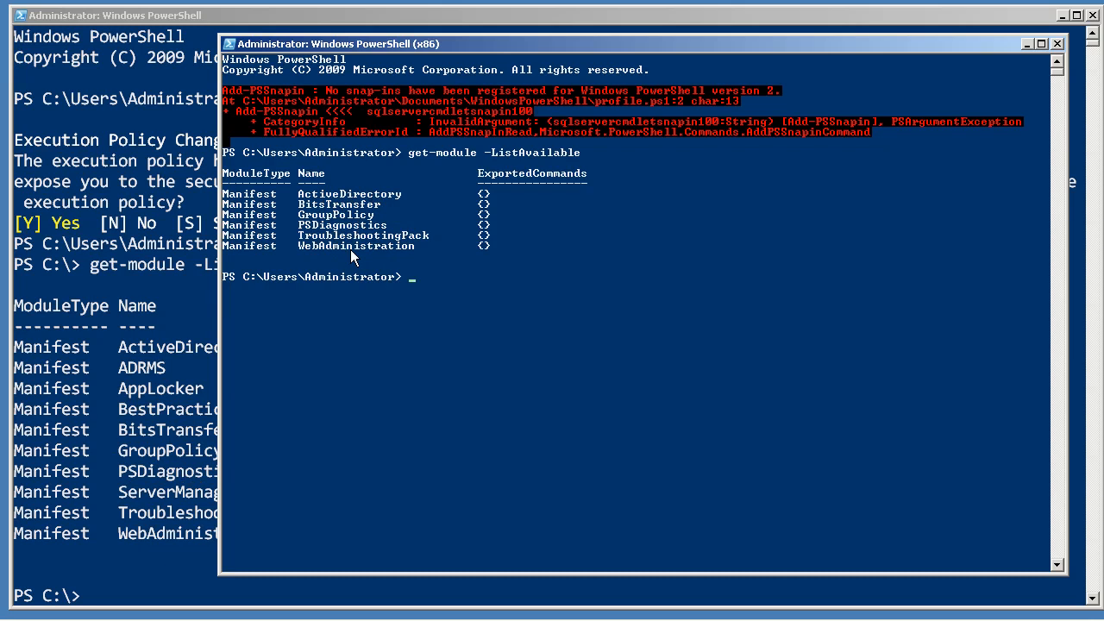
{"action": "mouse_move", "coordinate": [449, 235]}
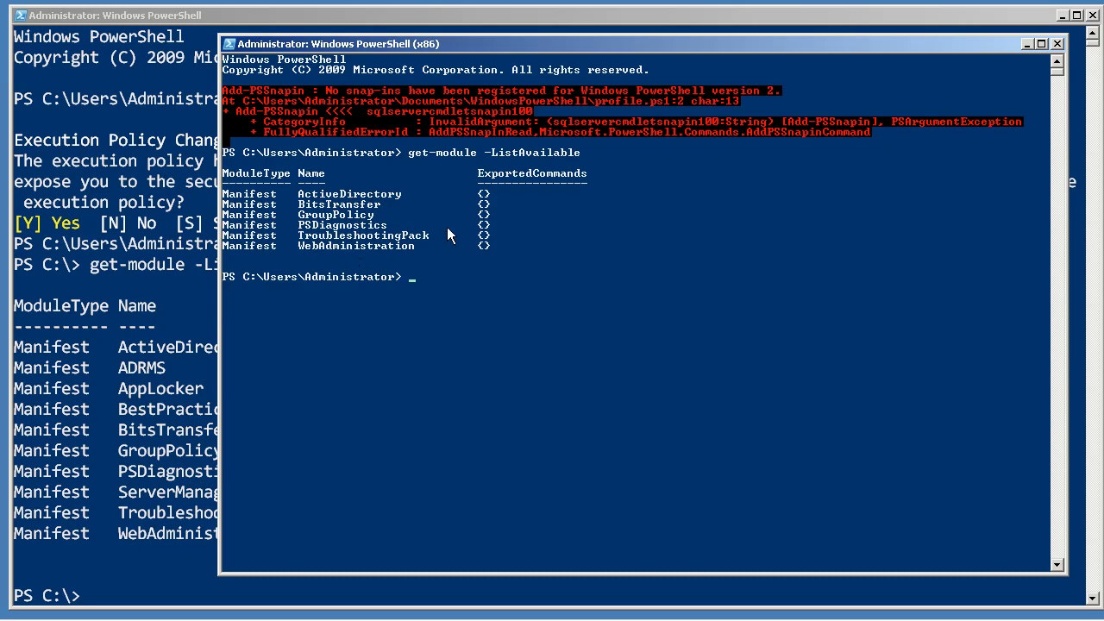
{"action": "mouse_move", "coordinate": [1057, 47]}
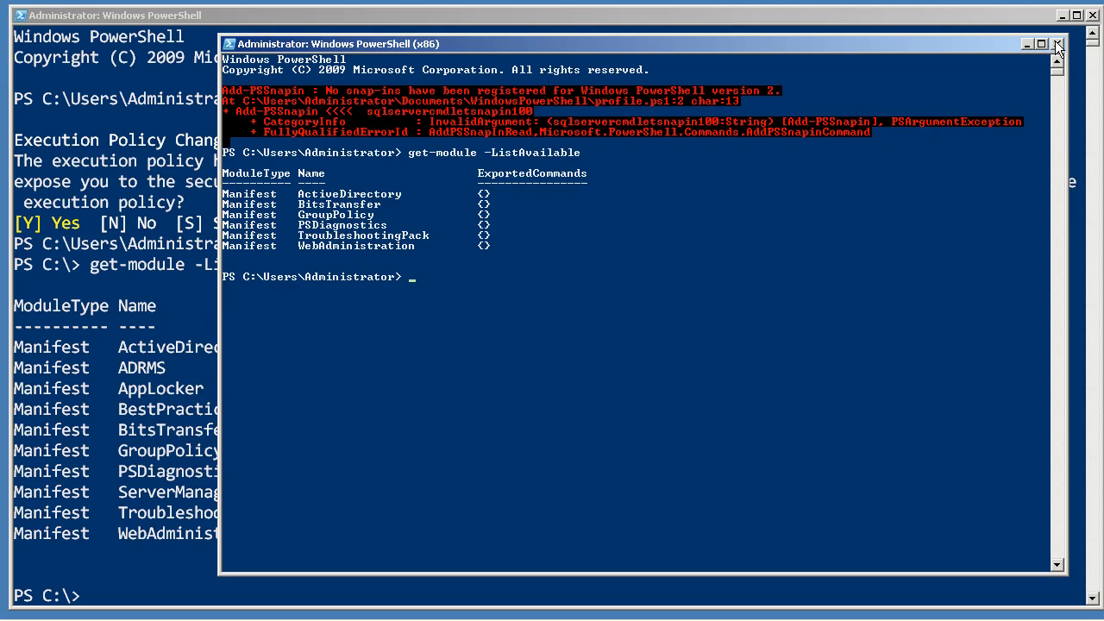
{"action": "mouse_move", "coordinate": [1058, 44]}
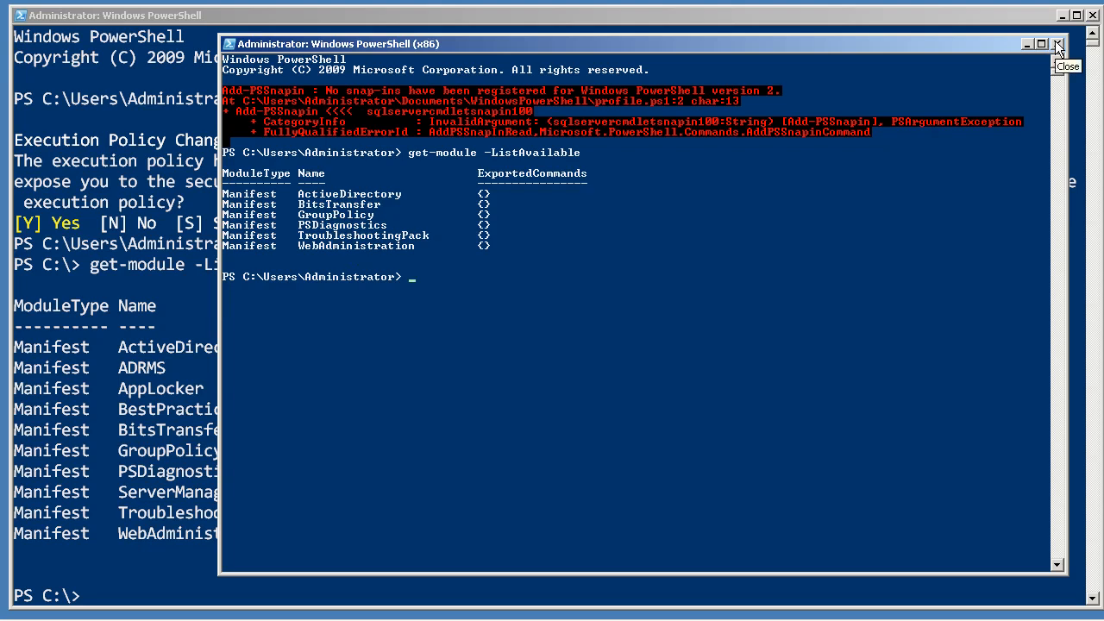
Close the Windows PowerShell (x86) window, returning to the 64-bit console
{"action": "left_click", "coordinate": [1058, 44]}
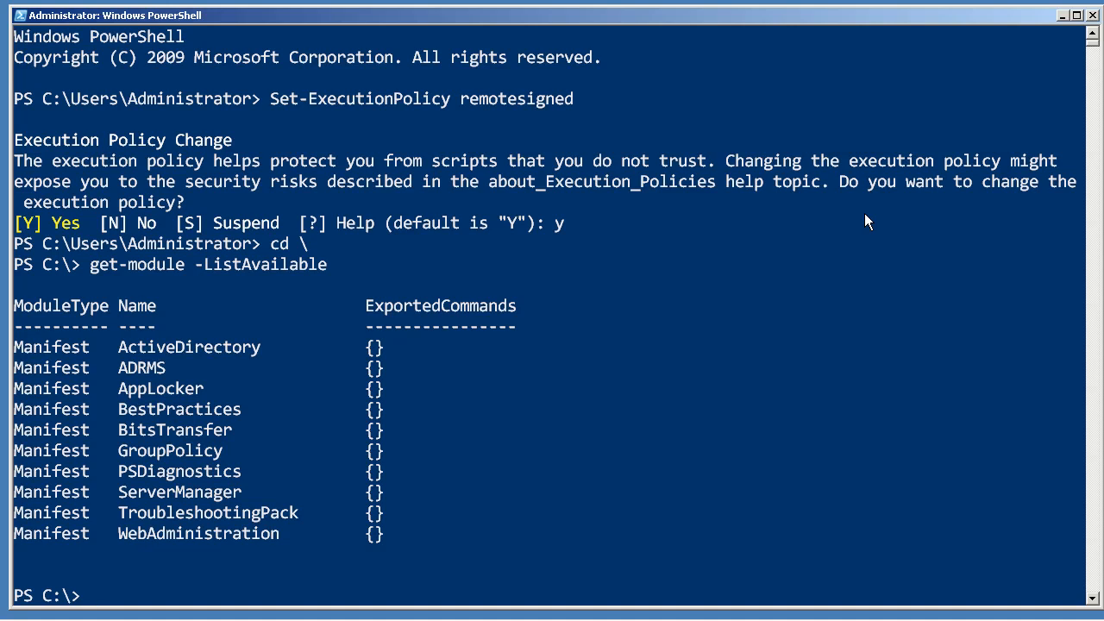
{"action": "mouse_move", "coordinate": [853, 230]}
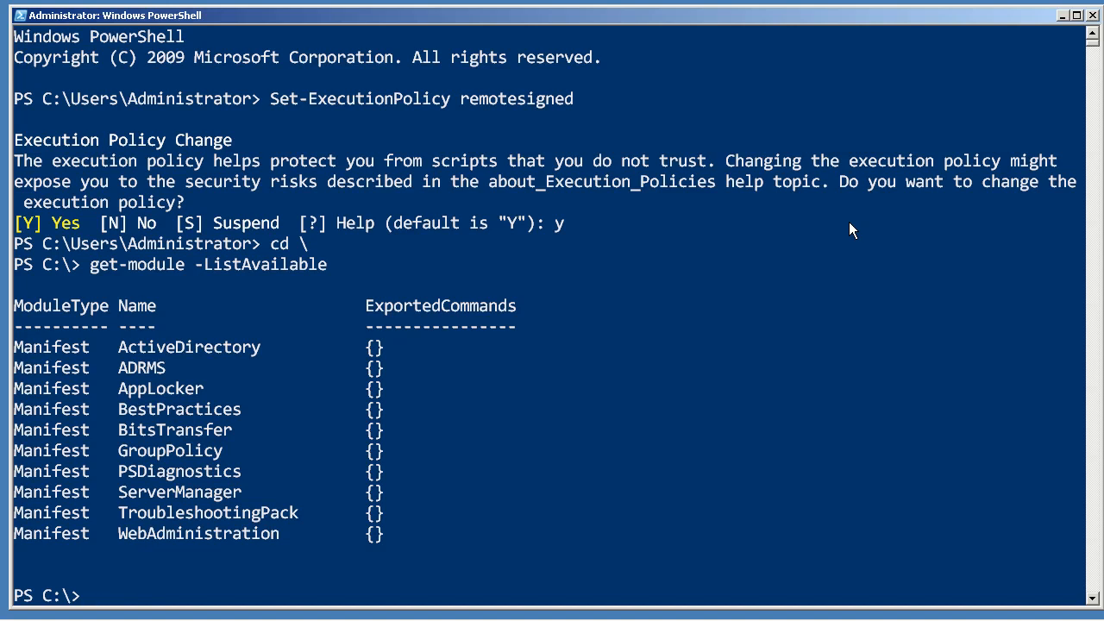
Run 'help about_profiles' and page through to the See Also list
{"action": "type", "text": "h"}
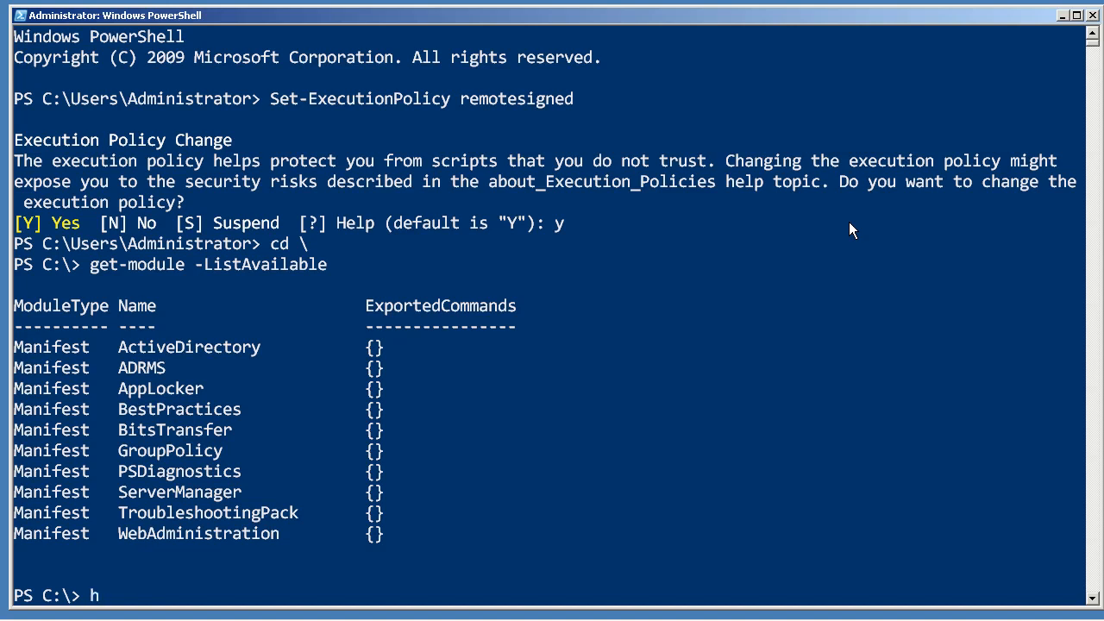
{"action": "type", "text": "elp about_pr"}
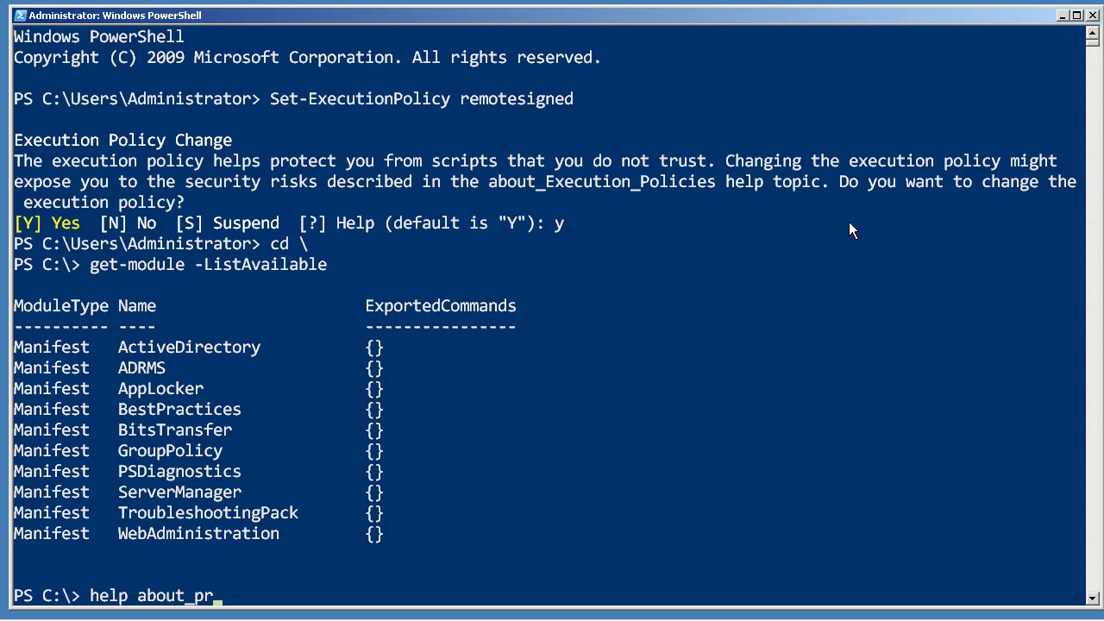
{"action": "key", "text": "Enter"}
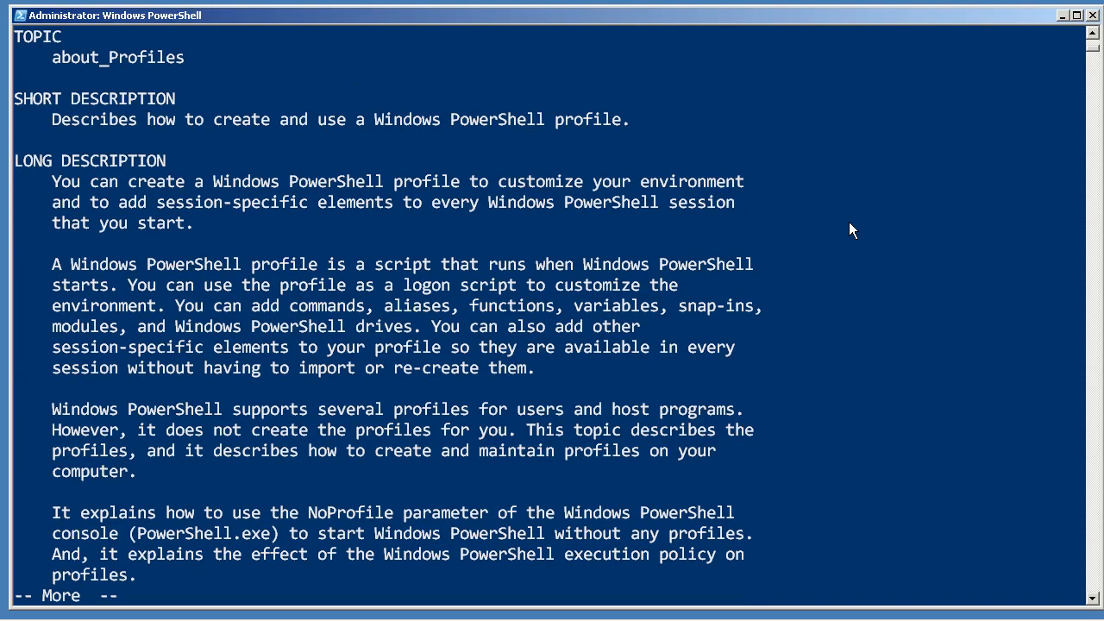
{"action": "key", "text": "space"}
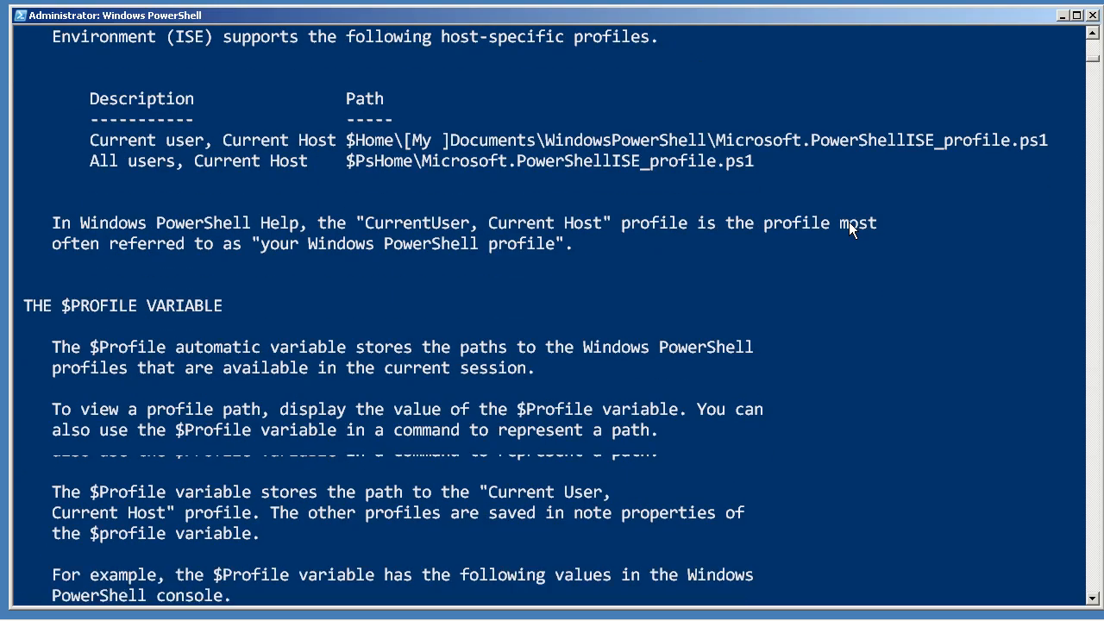
{"action": "scroll", "scroll_direction": "down", "scroll_amount": 3}
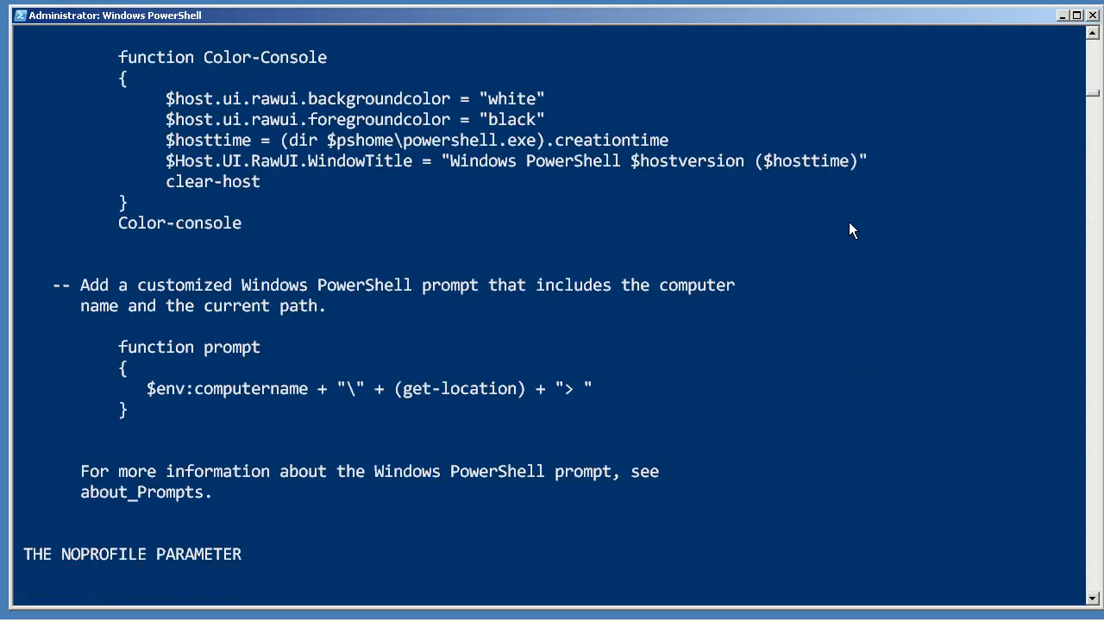
{"action": "scroll", "scroll_direction": "down", "scroll_amount": 3}
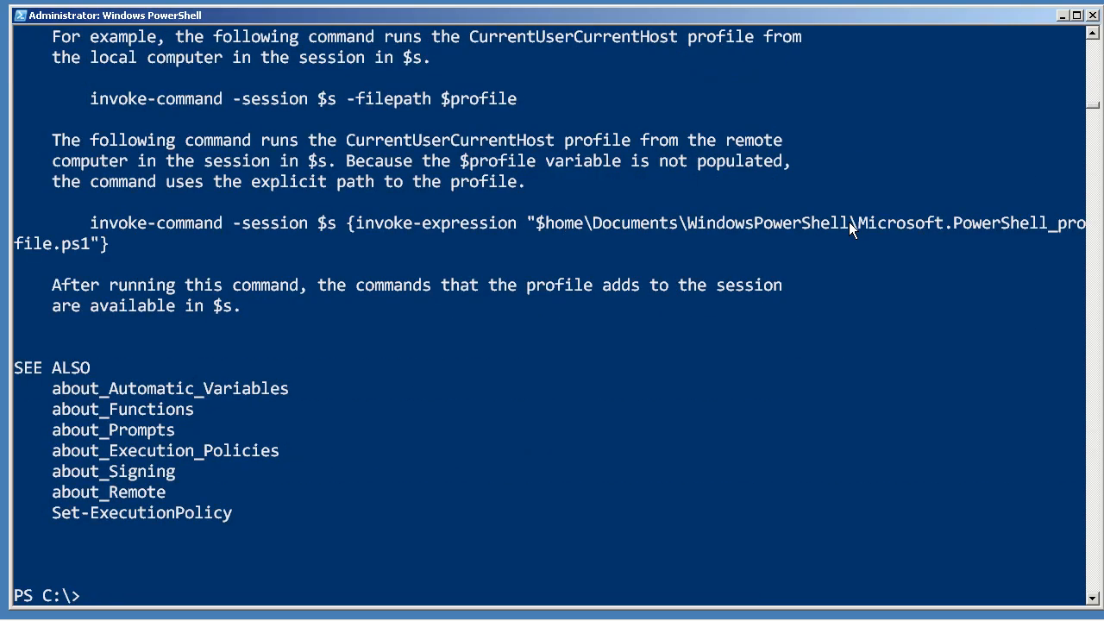